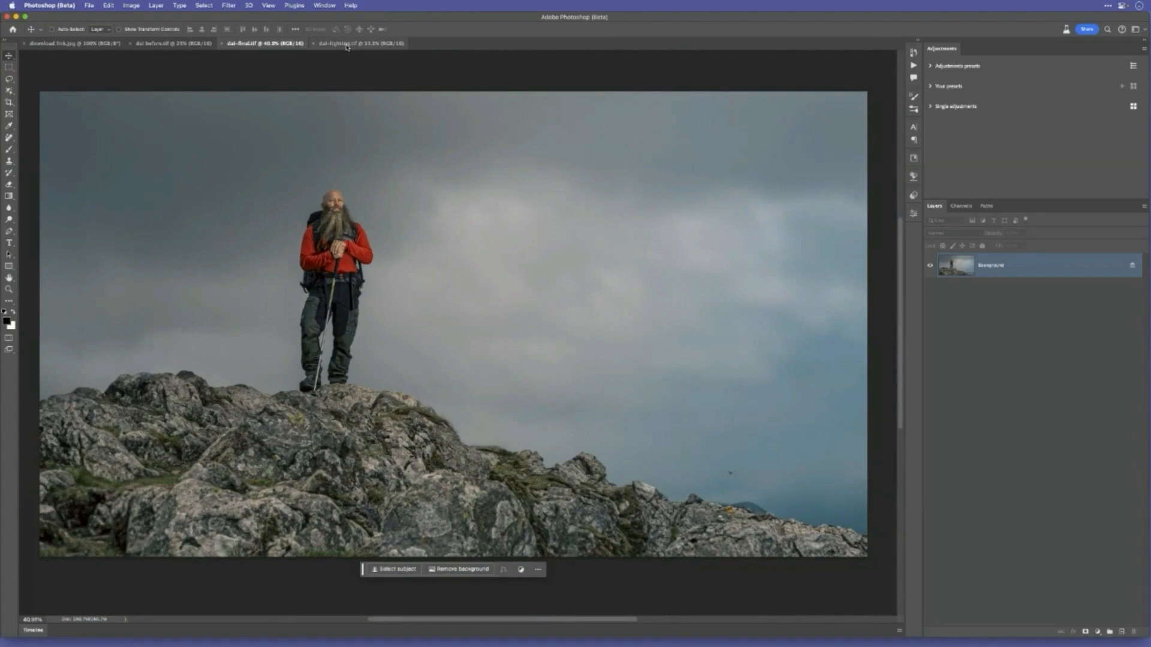
# - Compare the lighting-setup shot, the finished wide edit and the tall portrait original, ending on the lighting shot
pyautogui.click(360, 43)
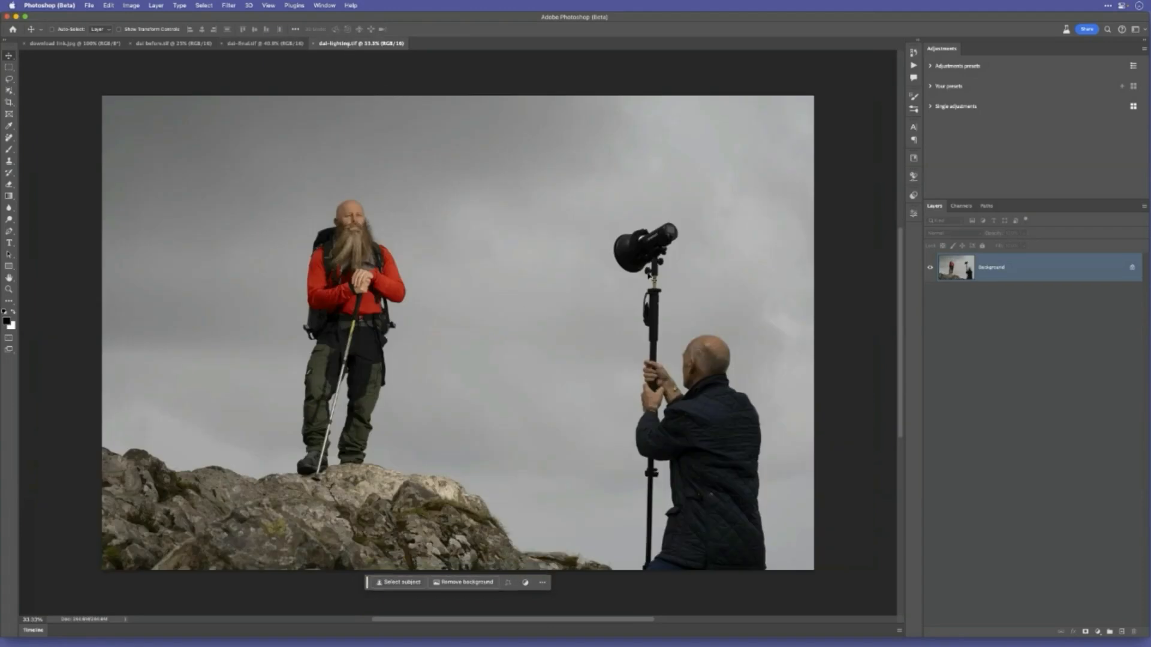
pyautogui.moveTo(661, 360)
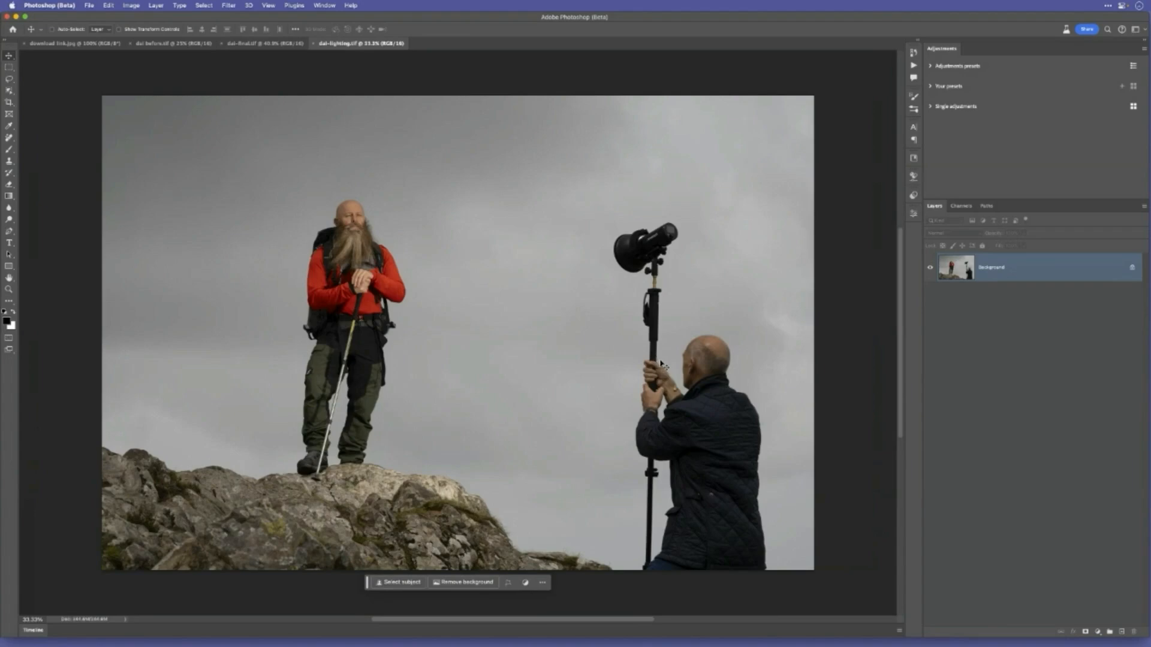
pyautogui.moveTo(447, 328)
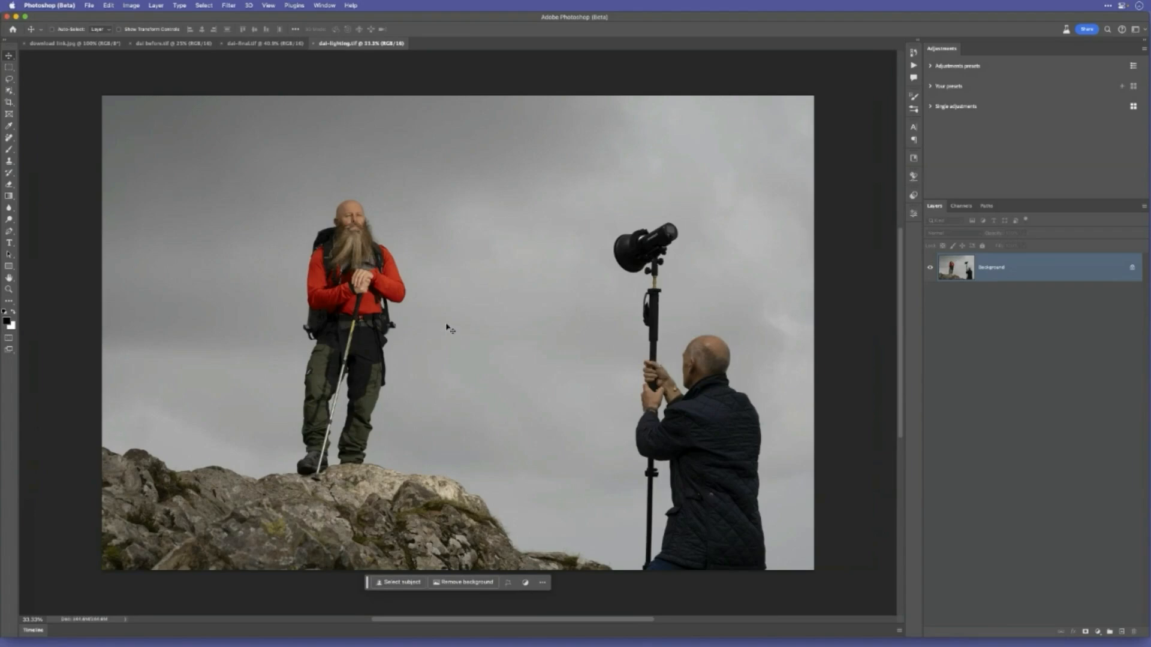
pyautogui.moveTo(525, 404)
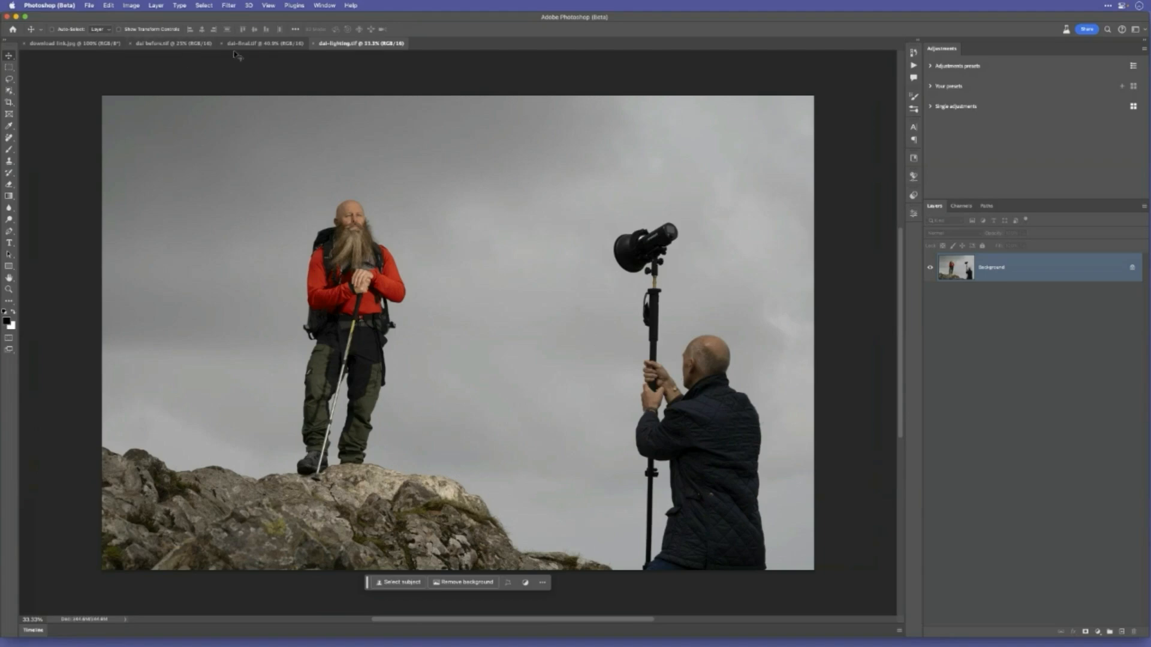
pyautogui.click(263, 43)
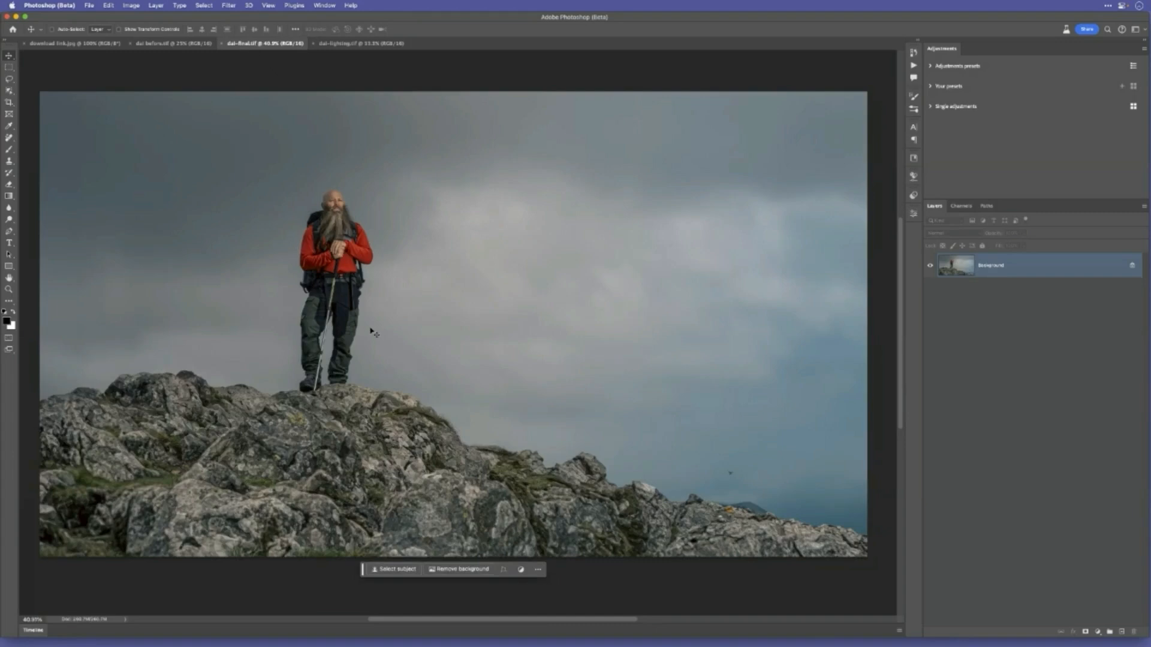
pyautogui.moveTo(152, 77)
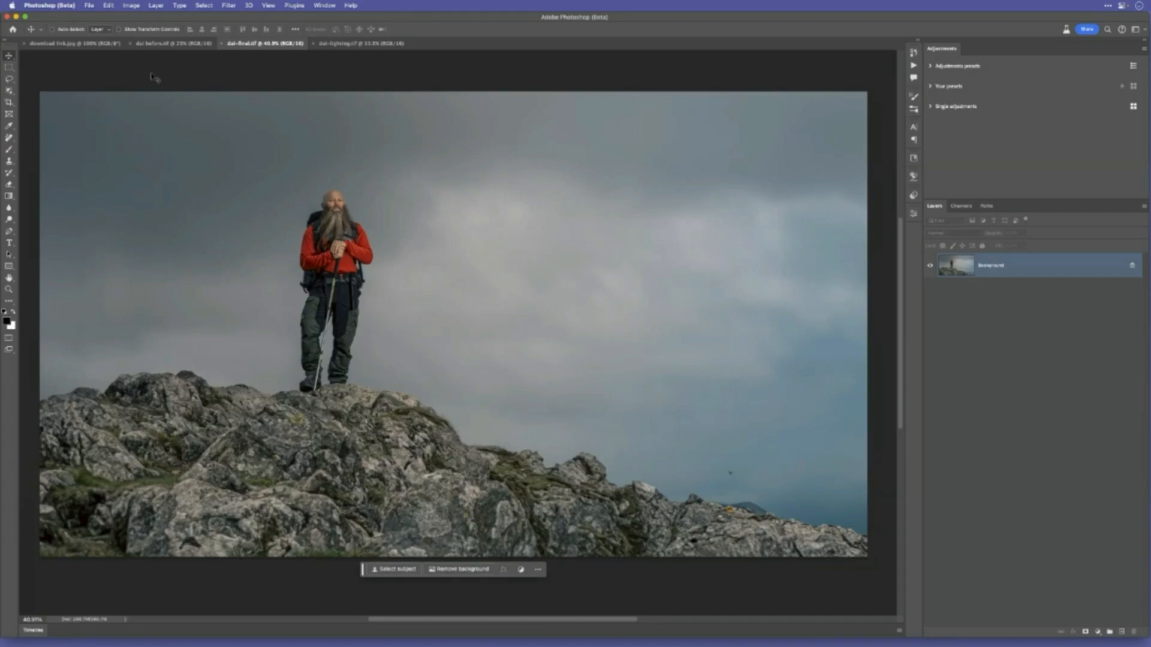
pyautogui.click(172, 43)
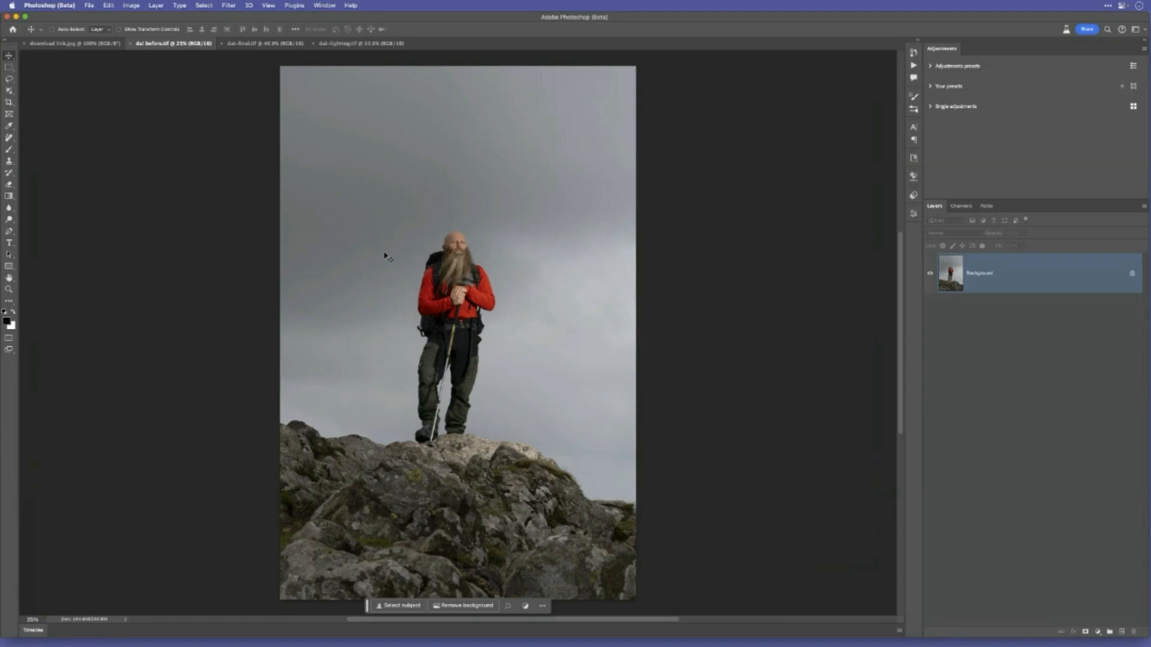
pyautogui.click(359, 43)
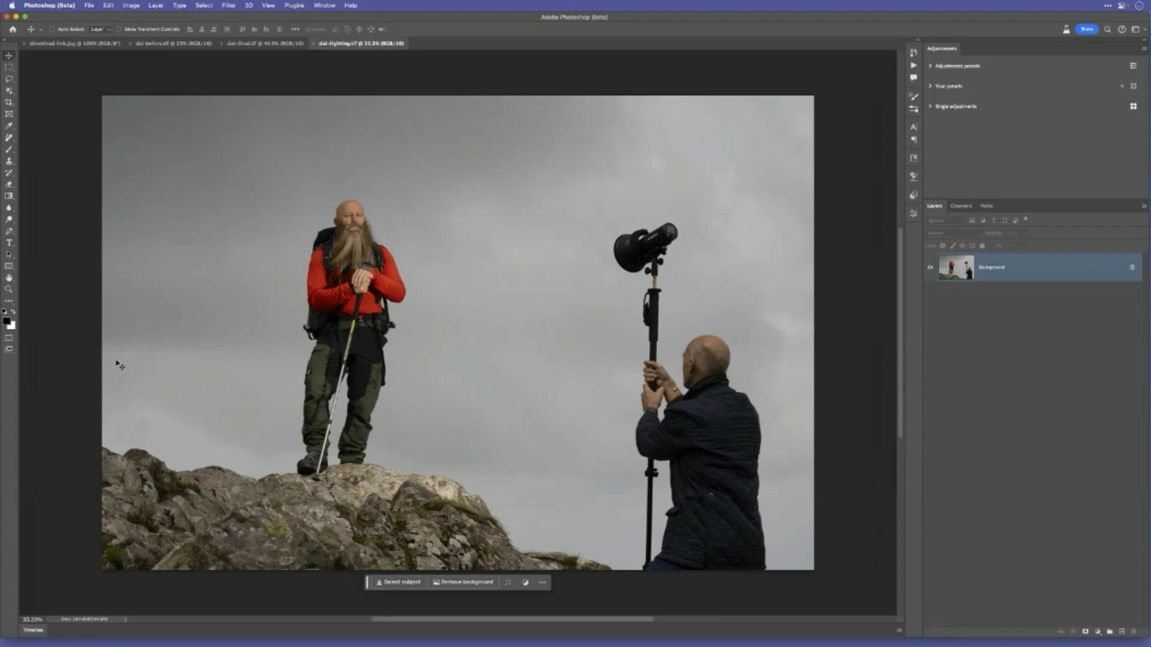
pyautogui.moveTo(65, 348)
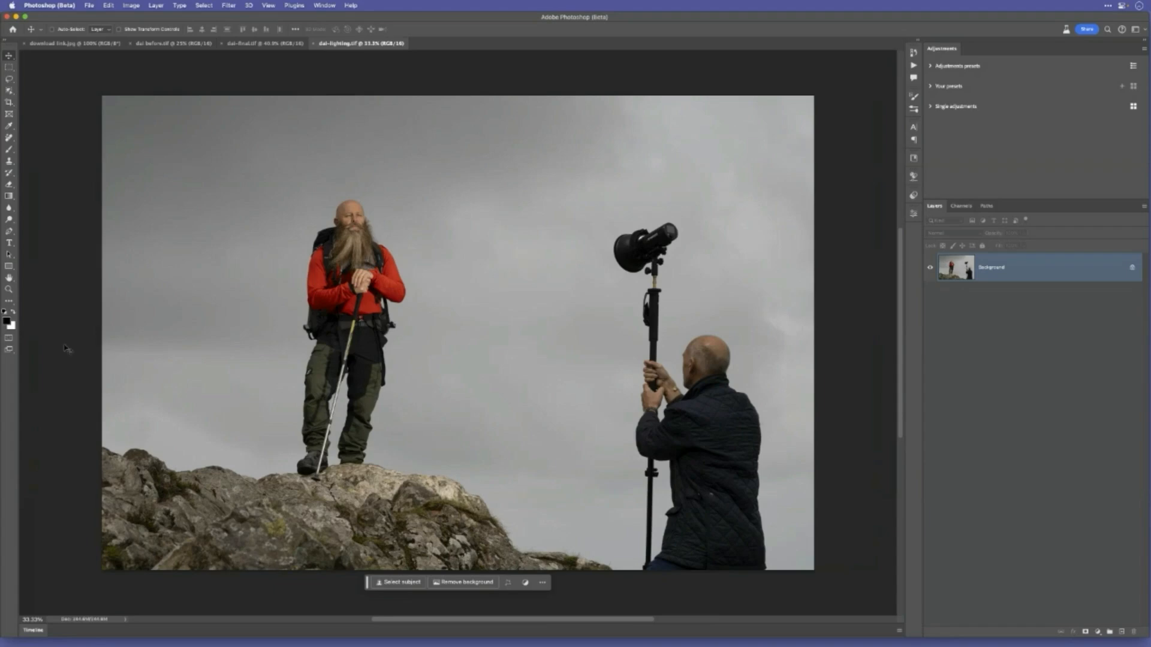
pyautogui.moveTo(242, 380)
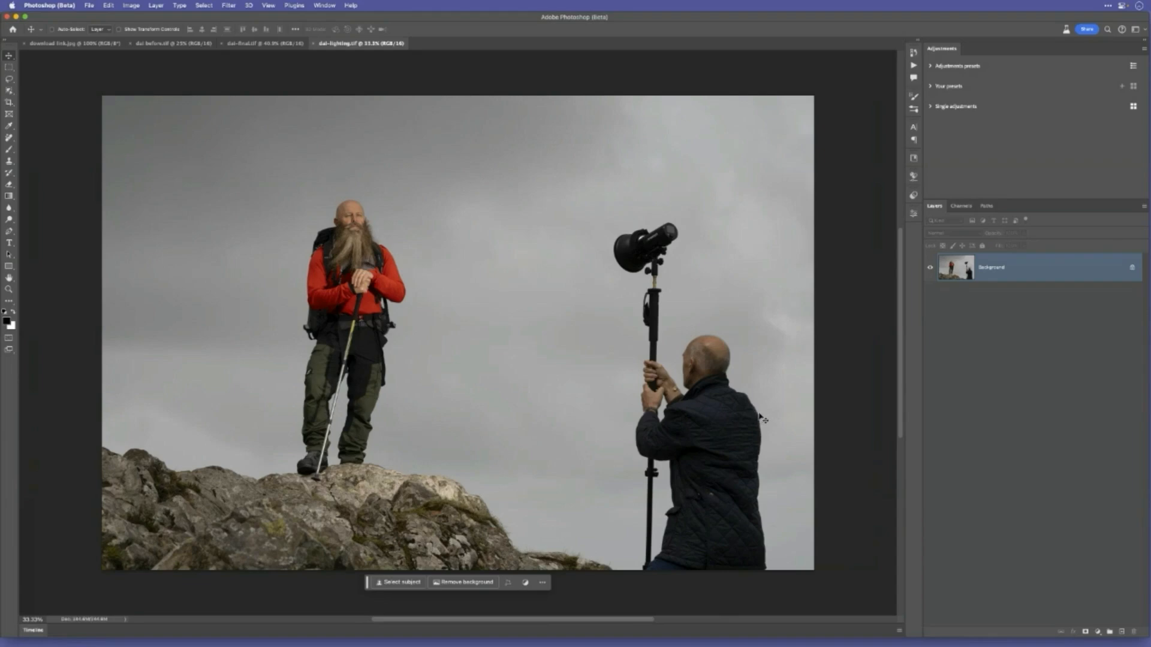
pyautogui.moveTo(763, 418)
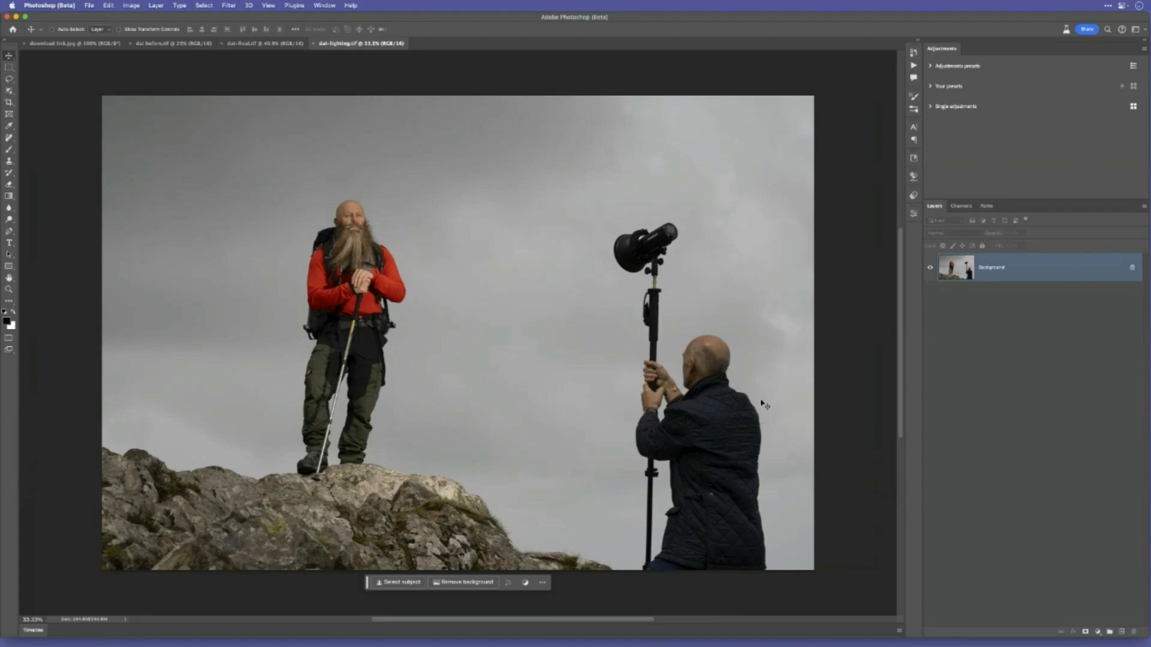
# - Switch to the original tall portrait of the hiker
pyautogui.click(173, 43)
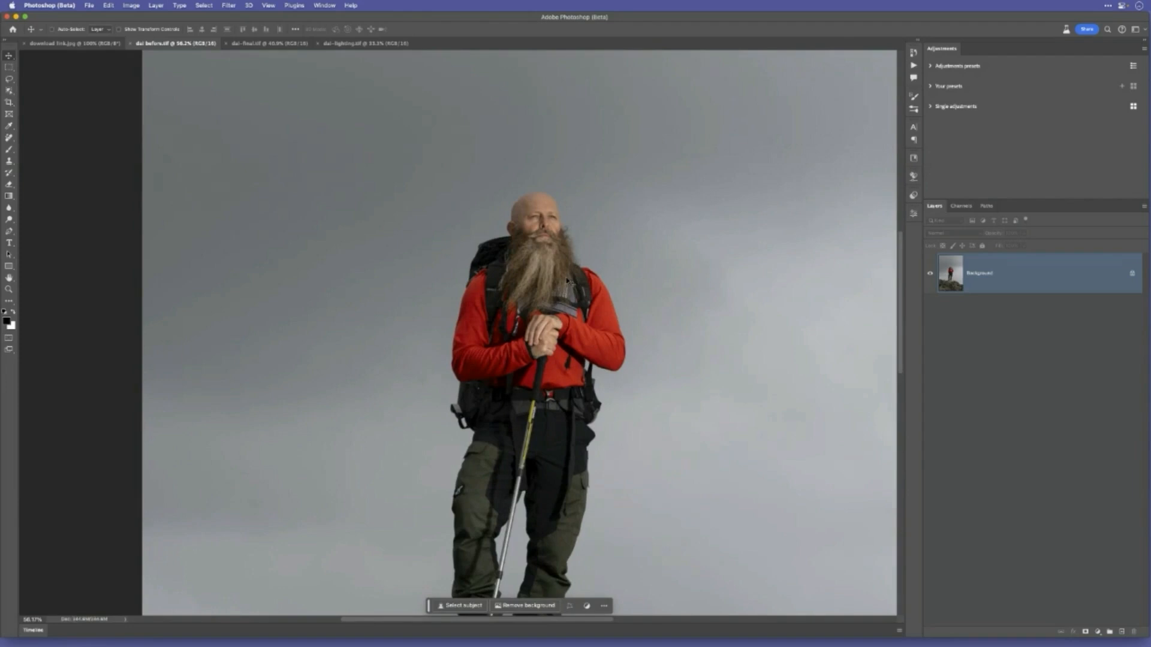
pyautogui.moveTo(506, 488)
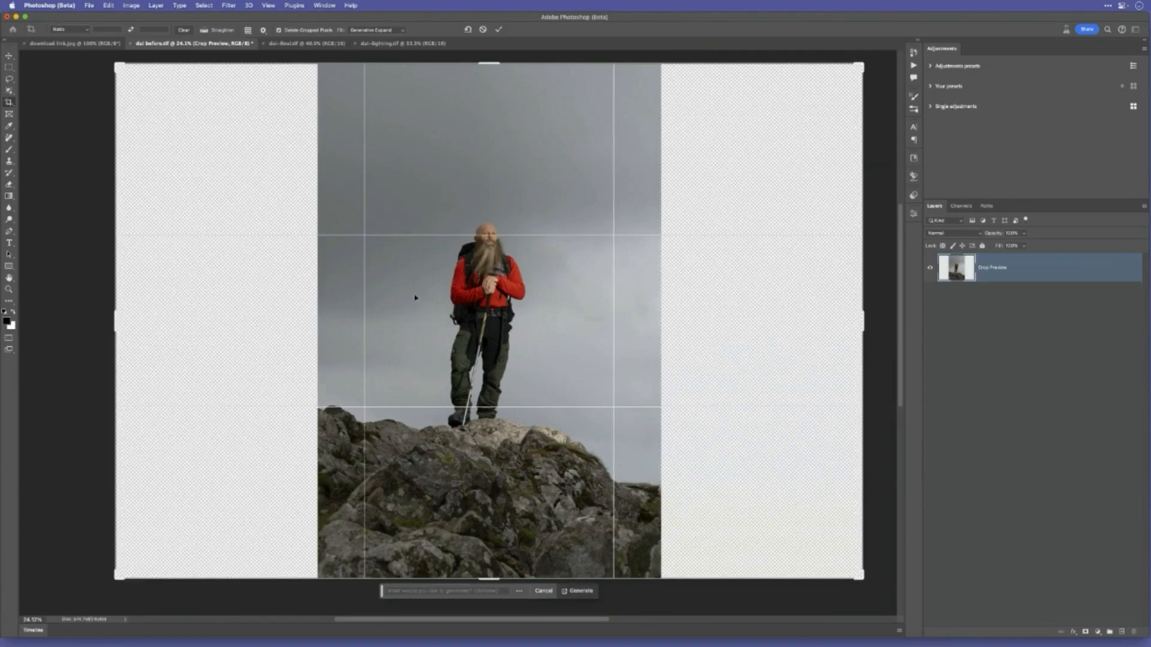
# - Generate the widened sides with Generative Expand using an empty prompt
pyautogui.click(580, 591)
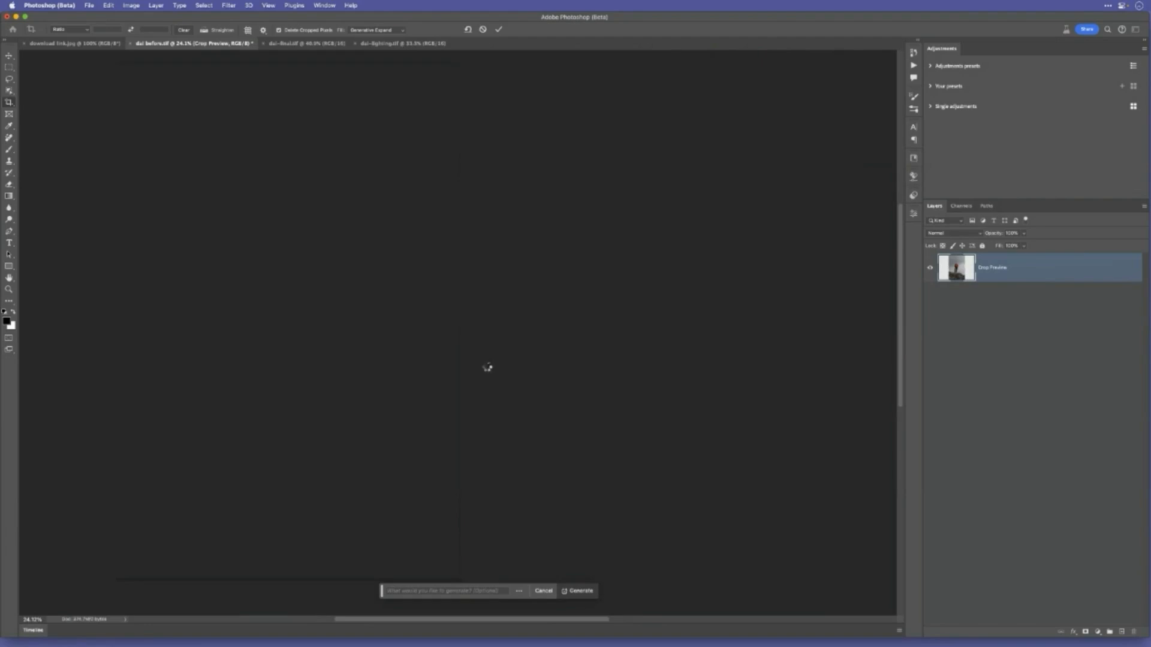
pyautogui.click(579, 591)
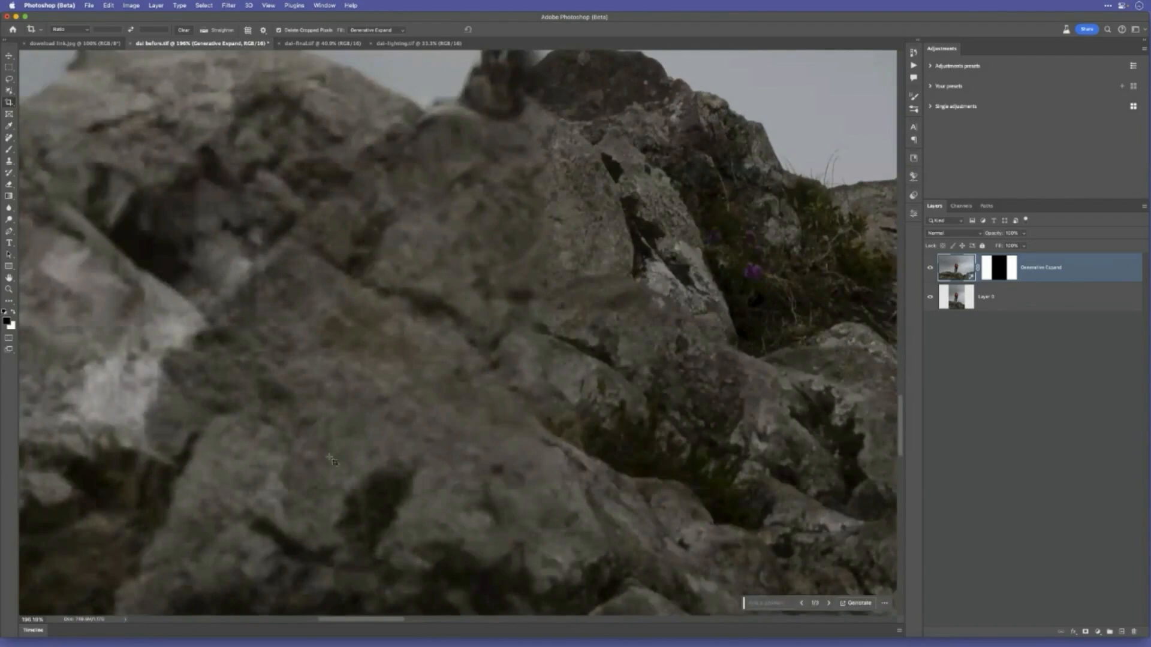
pyautogui.moveTo(305, 314)
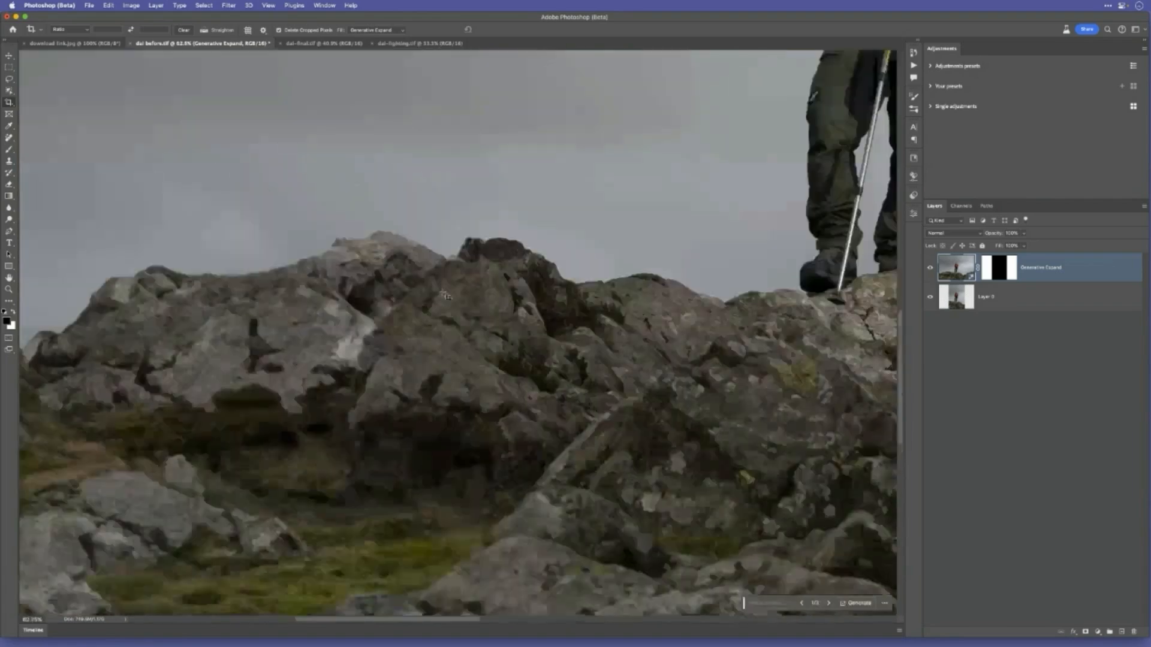
# - Revert the expansion and convert the locked Background into an editable Layer 0
pyautogui.click(89, 4)
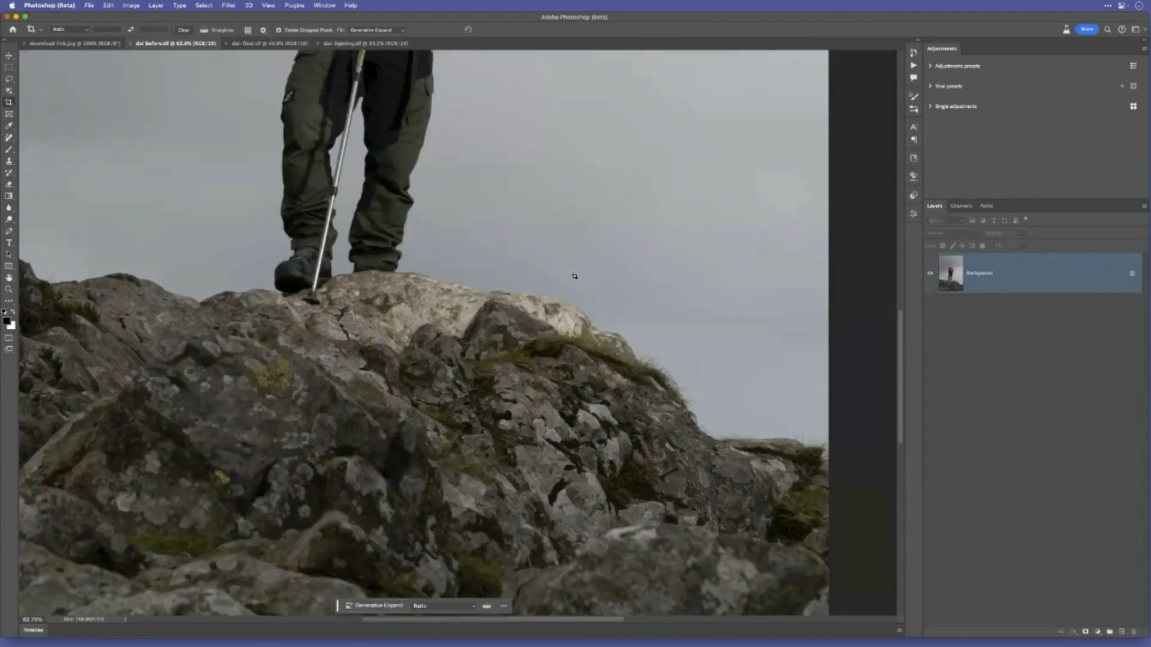
pyautogui.click(130, 5)
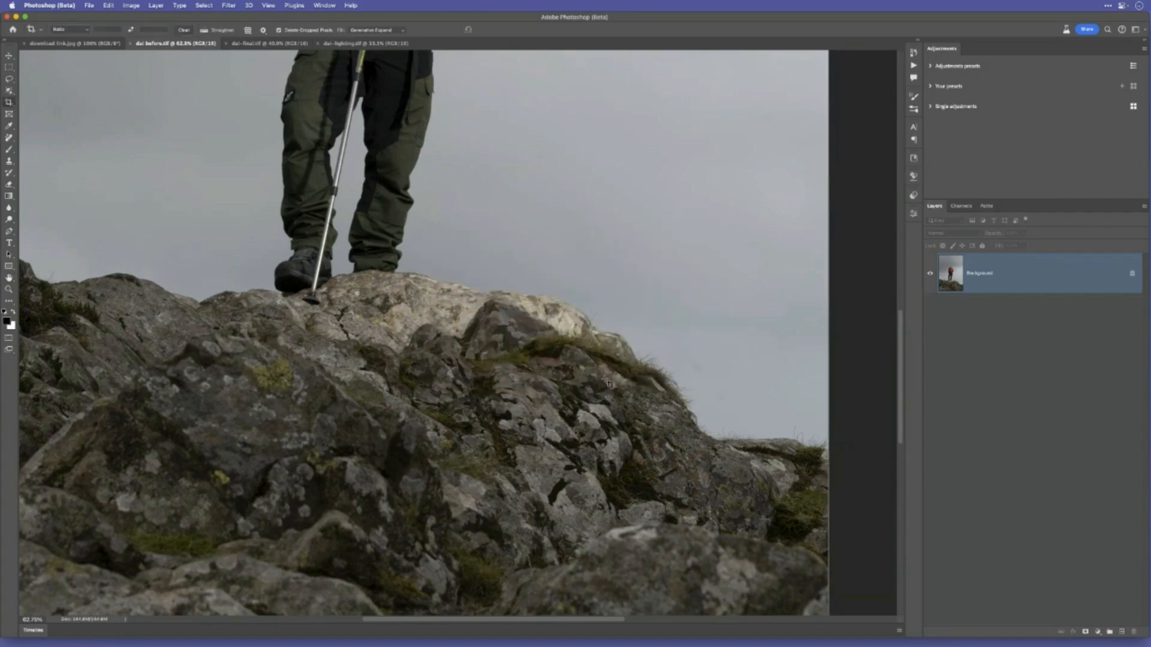
pyautogui.moveTo(543, 335)
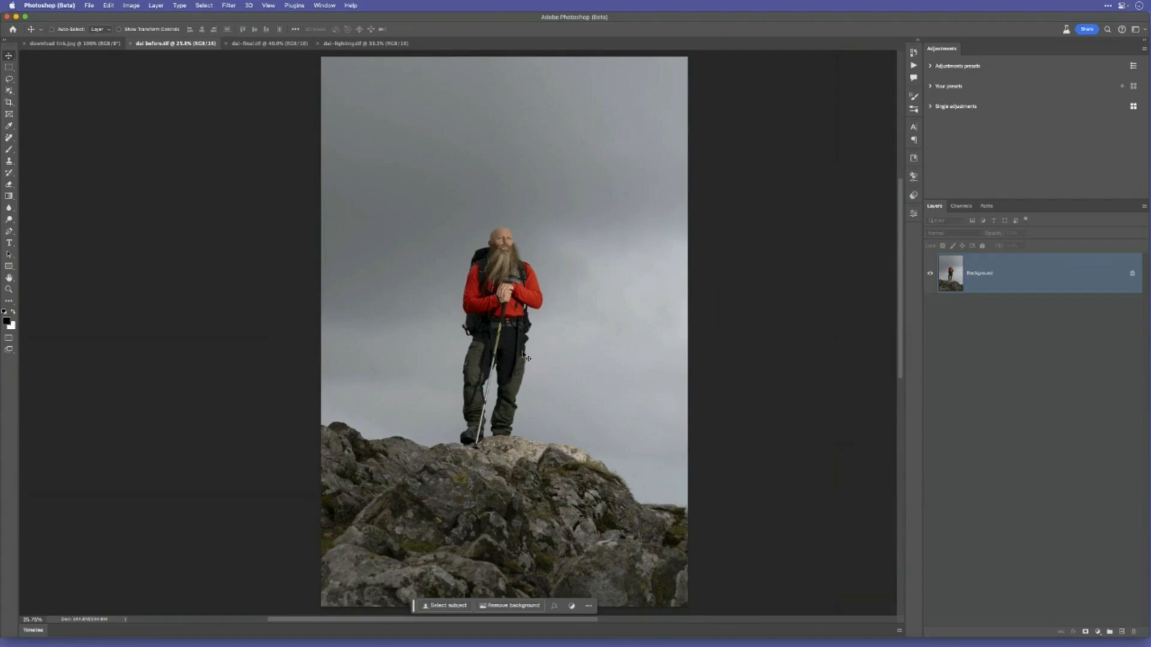
pyautogui.moveTo(528, 357)
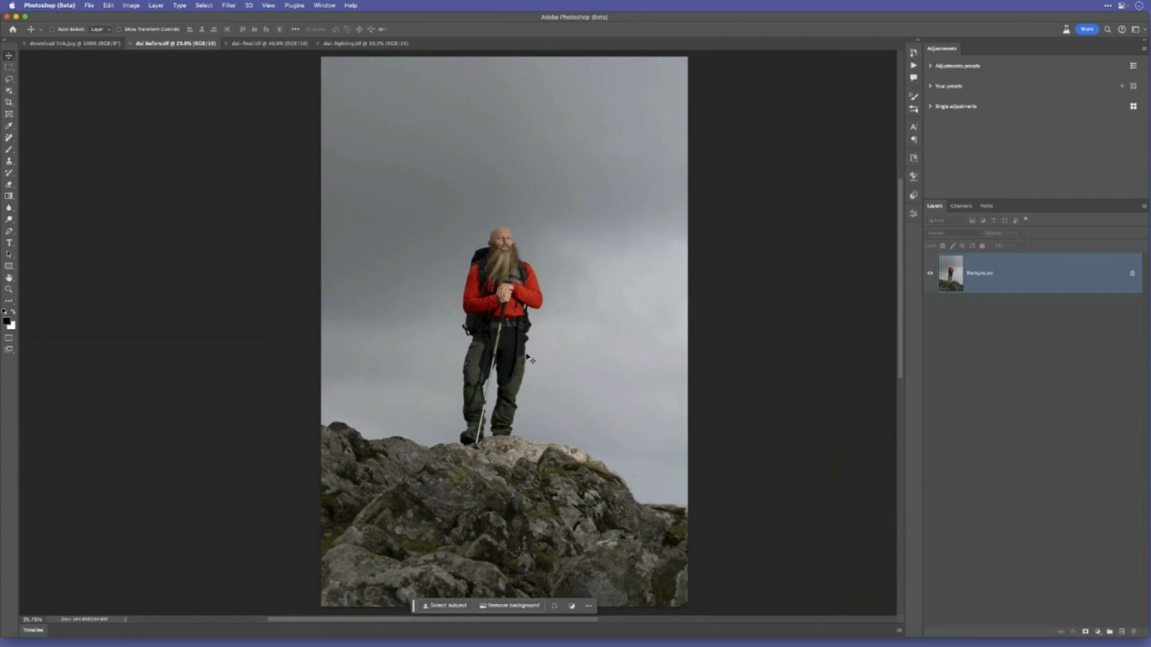
pyautogui.moveTo(529, 357)
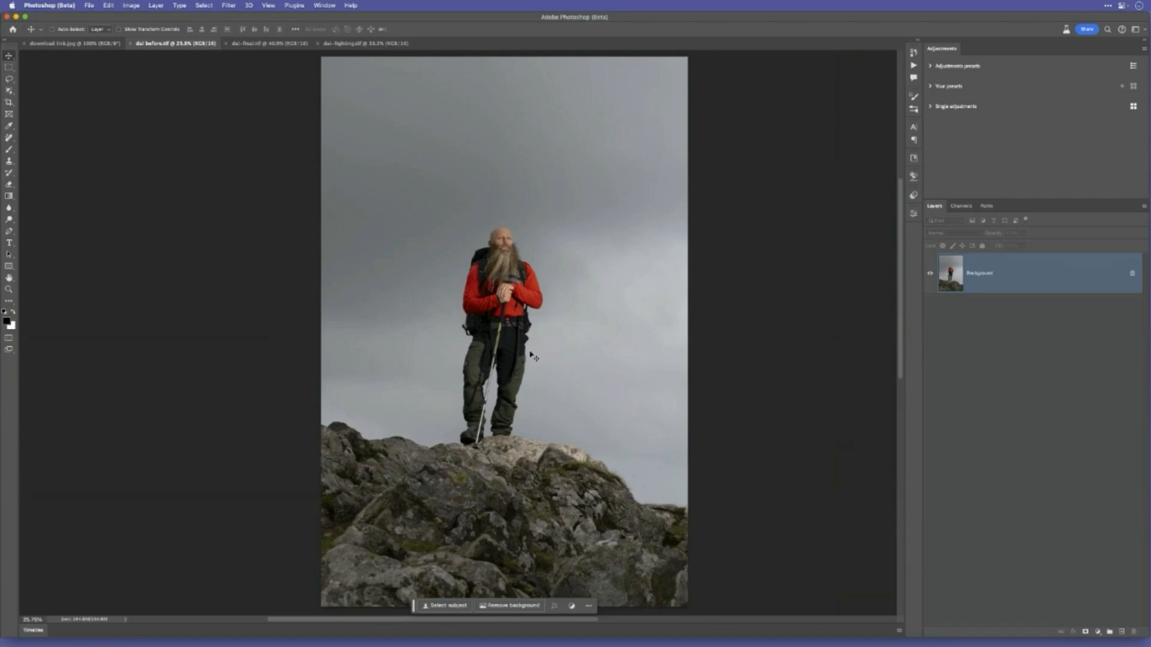
pyautogui.moveTo(1114, 267)
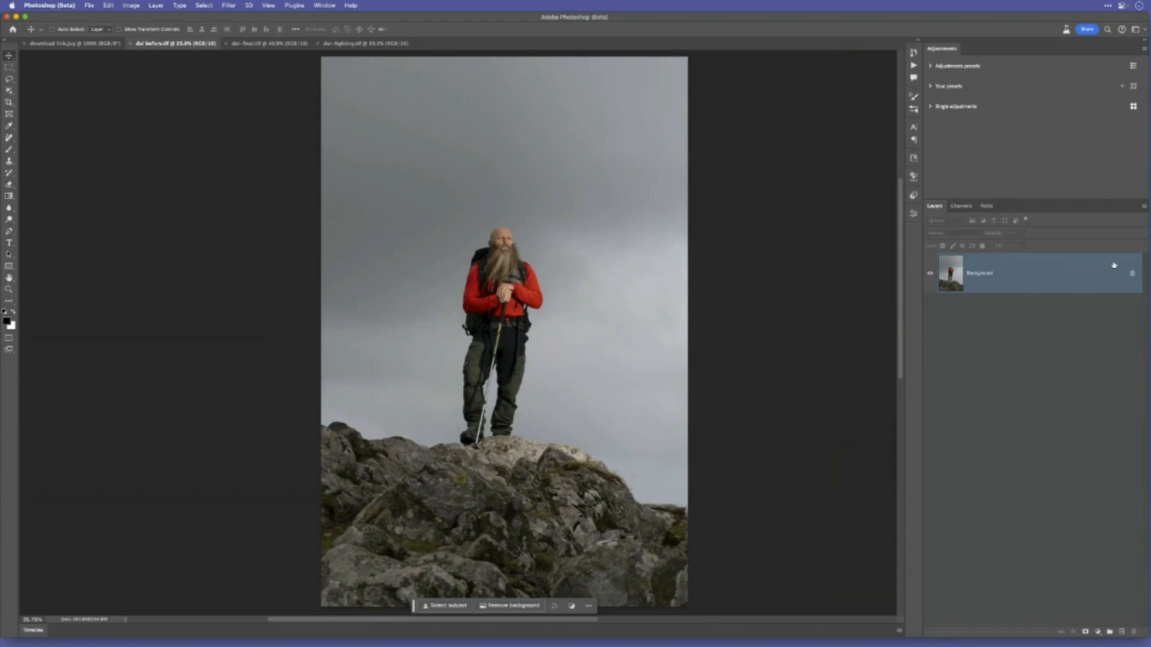
pyautogui.doubleClick(980, 274)
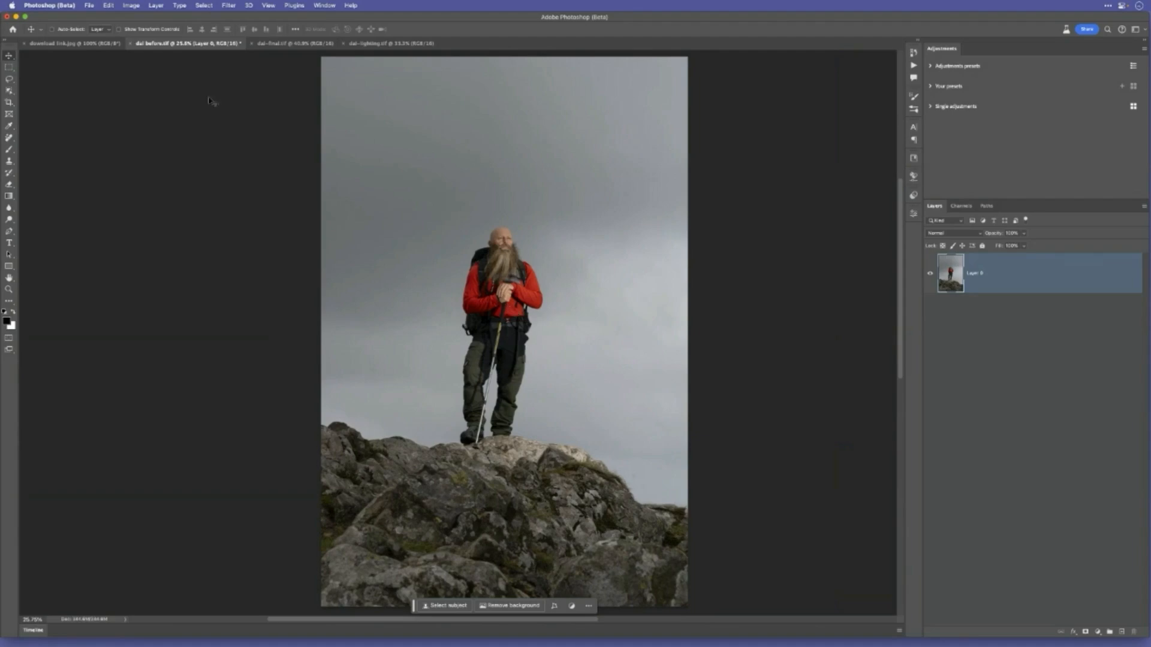
# - Enter a relative 1024-pixel width increase in Canvas Size, anchored to one side
pyautogui.click(131, 5)
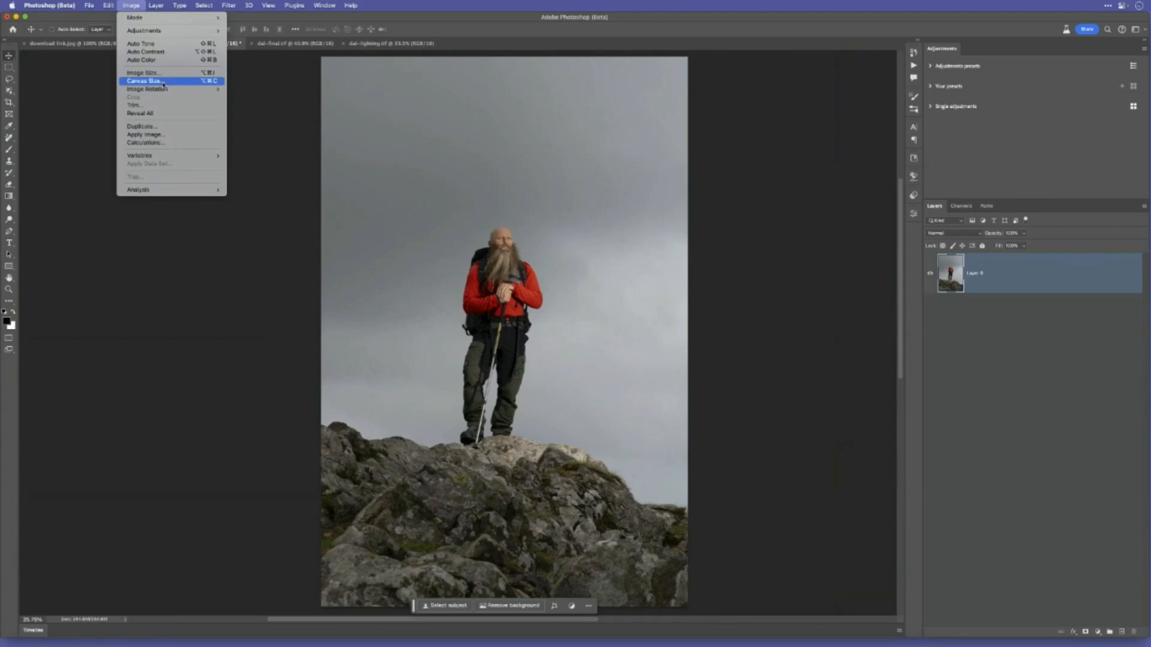
pyautogui.click(144, 80)
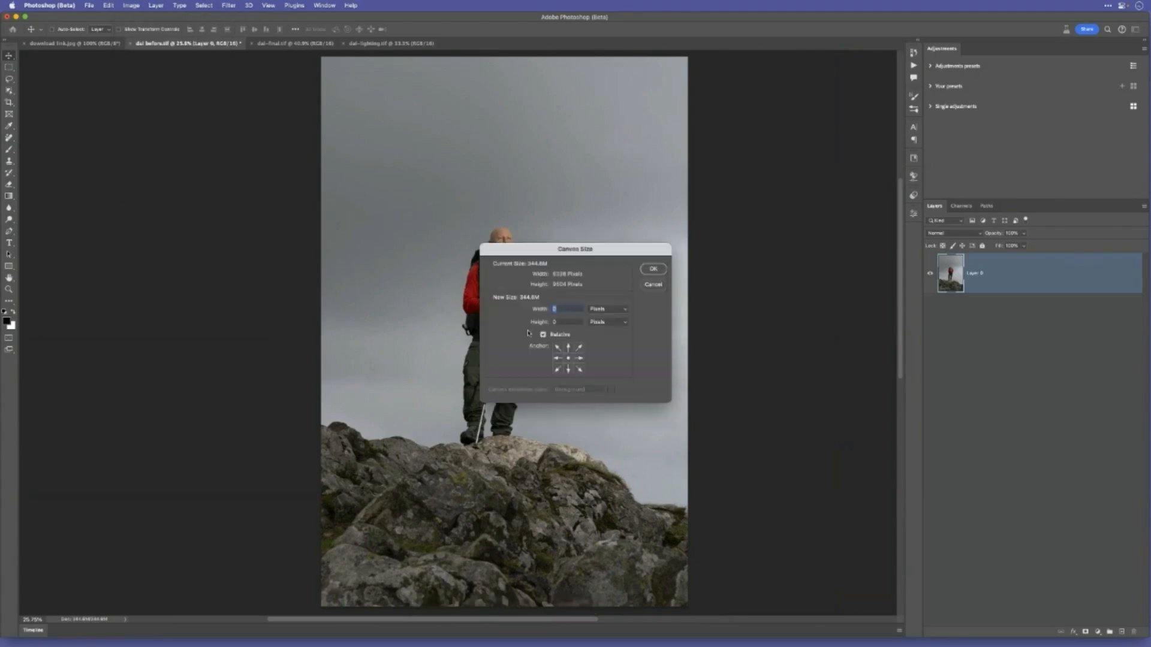
pyautogui.moveTo(550, 287)
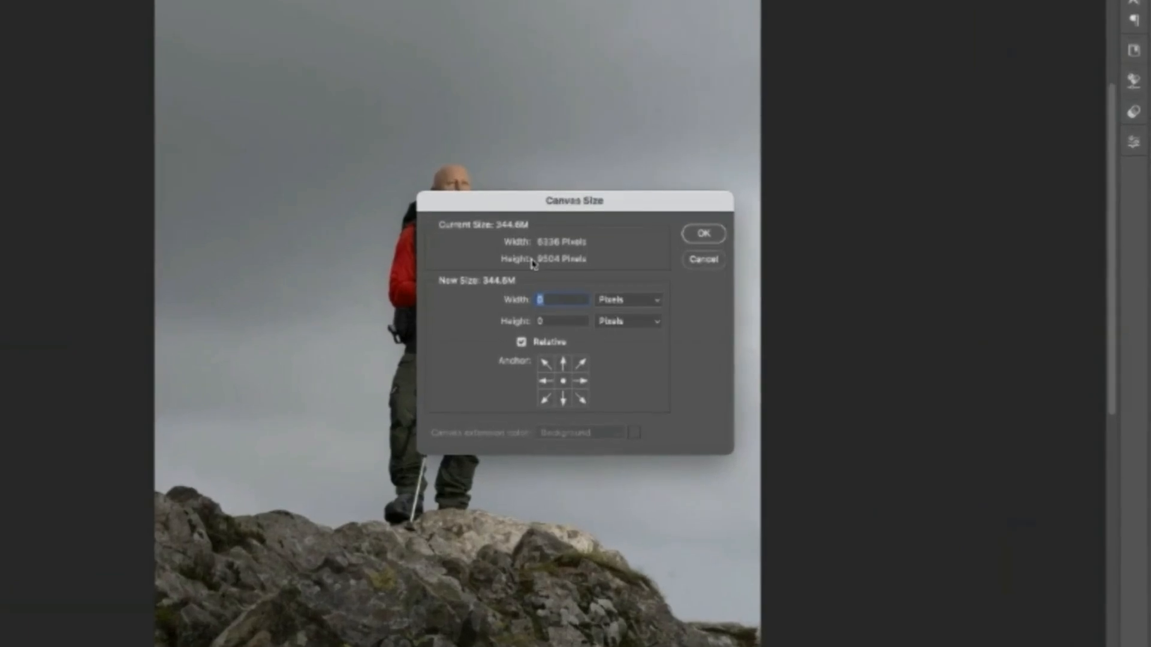
pyautogui.moveTo(289, 274)
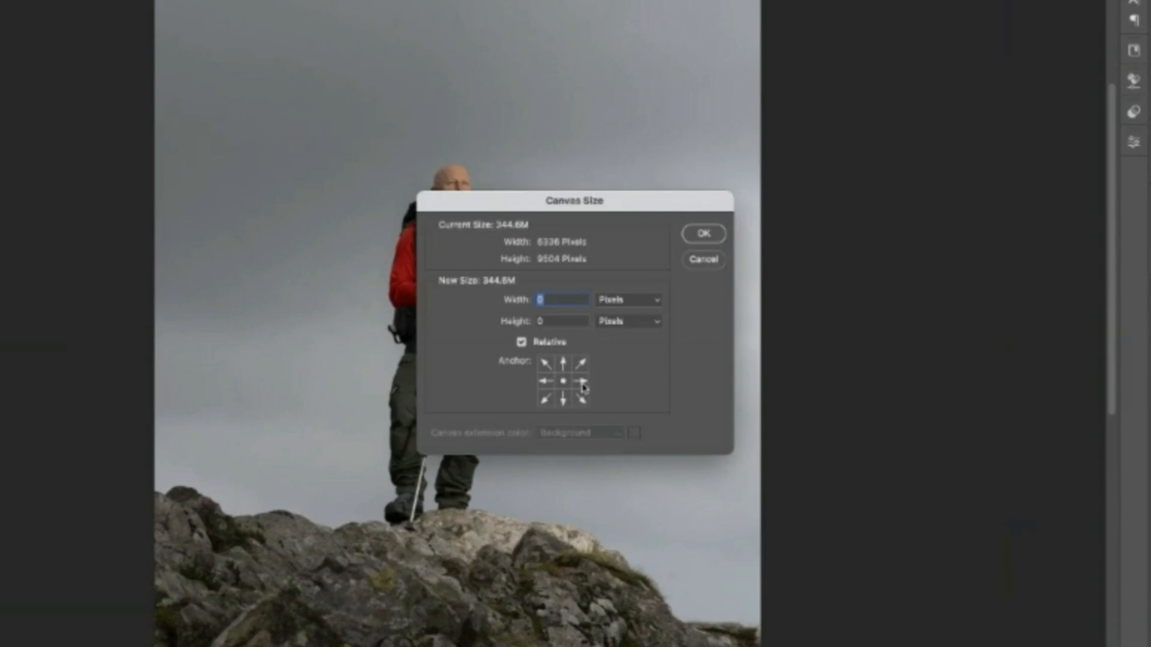
pyautogui.click(563, 381)
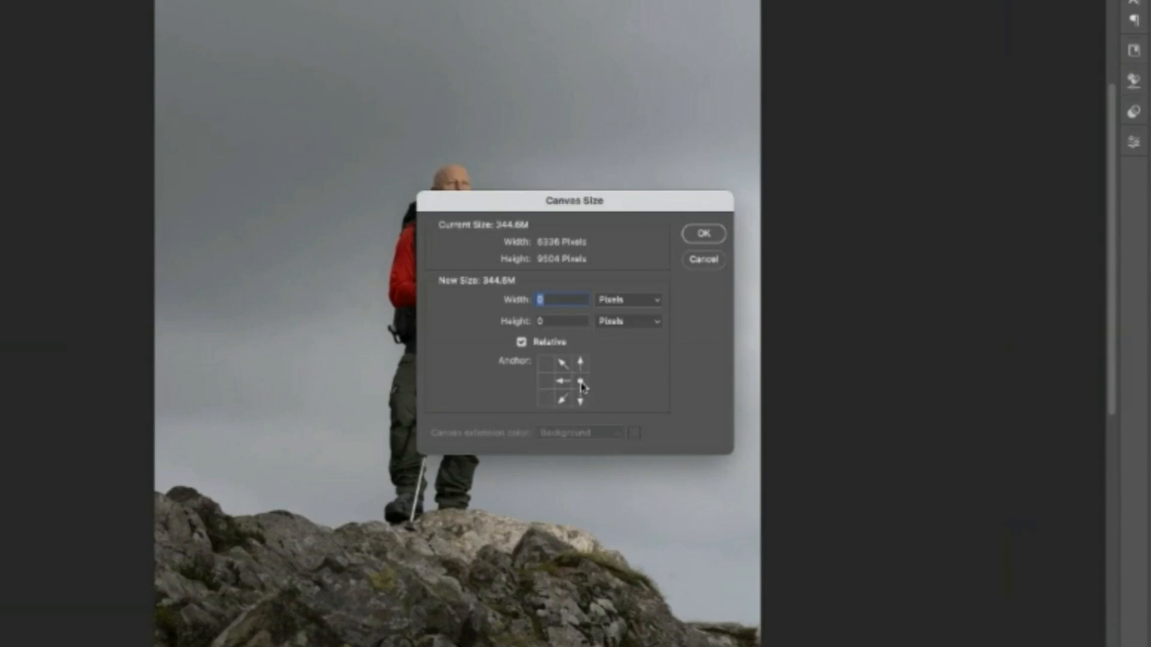
pyautogui.moveTo(534, 388)
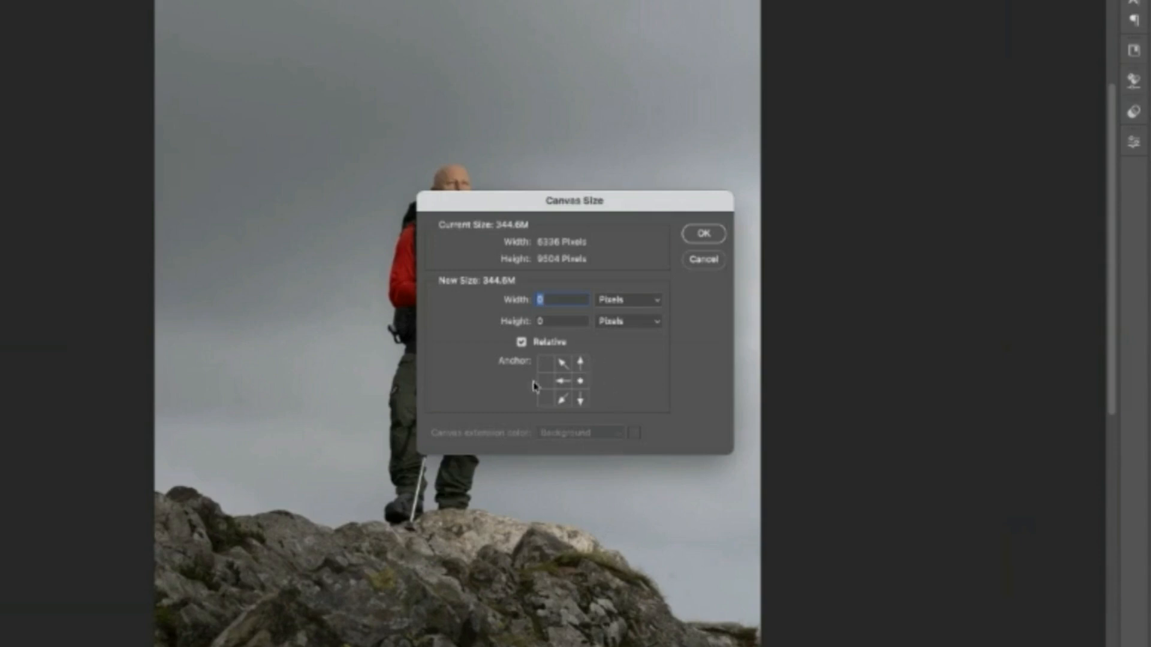
pyautogui.moveTo(542, 380)
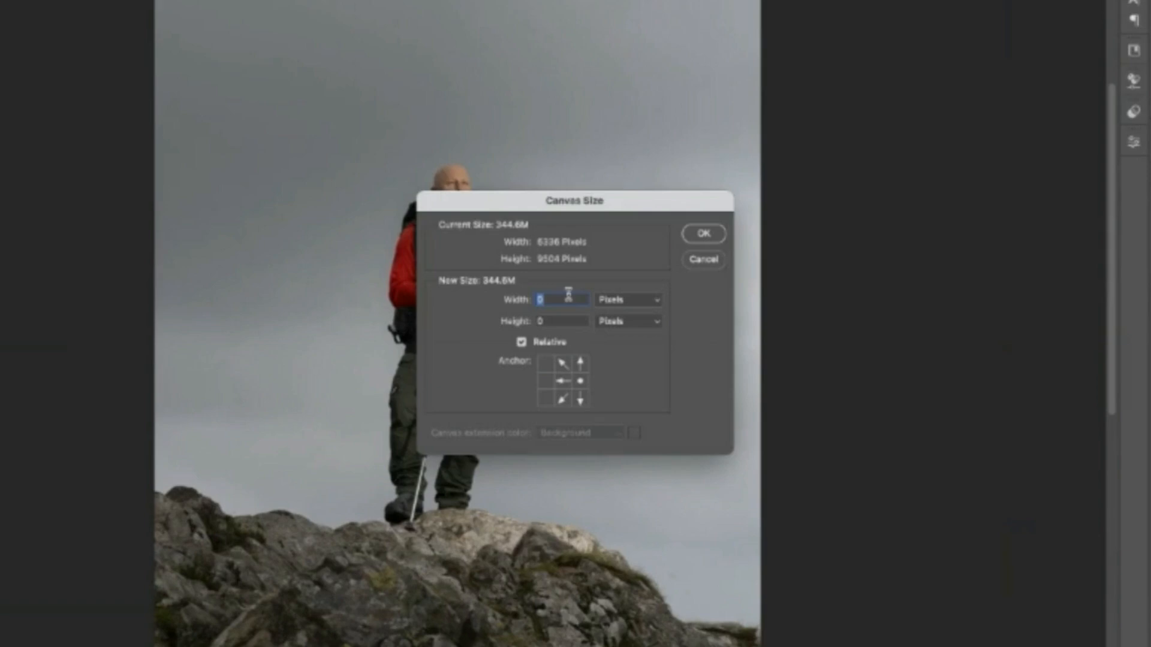
pyautogui.write('1014')
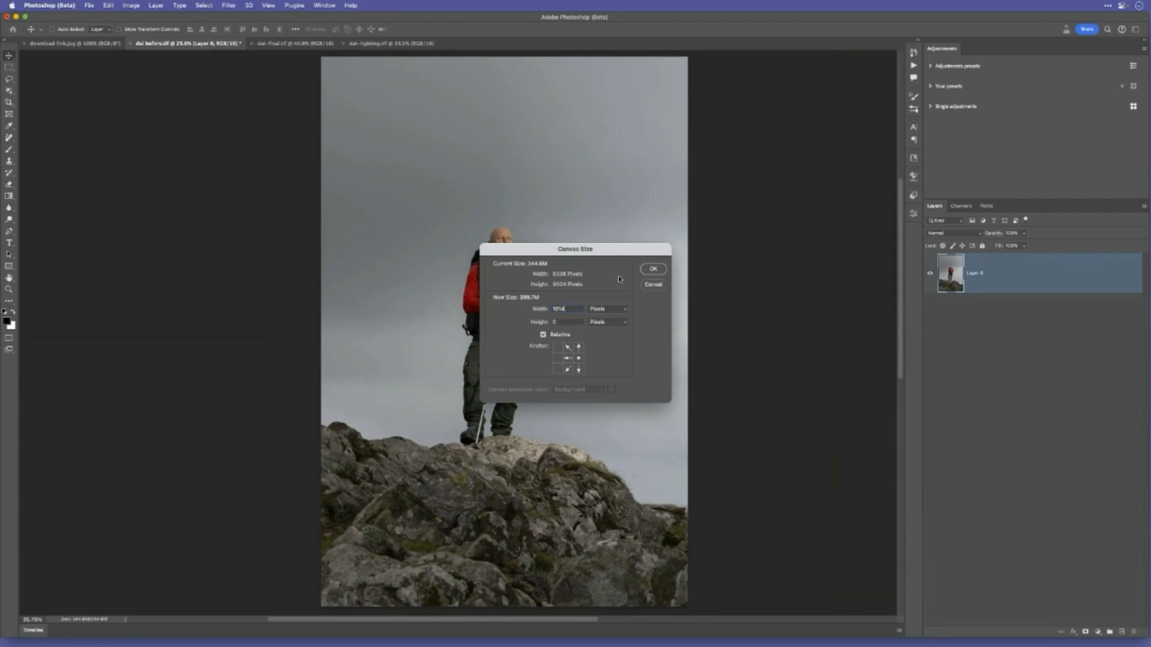
# - Apply the 1024-pixel canvas extension, leaving a transparent strip left of the photo
pyautogui.click(652, 268)
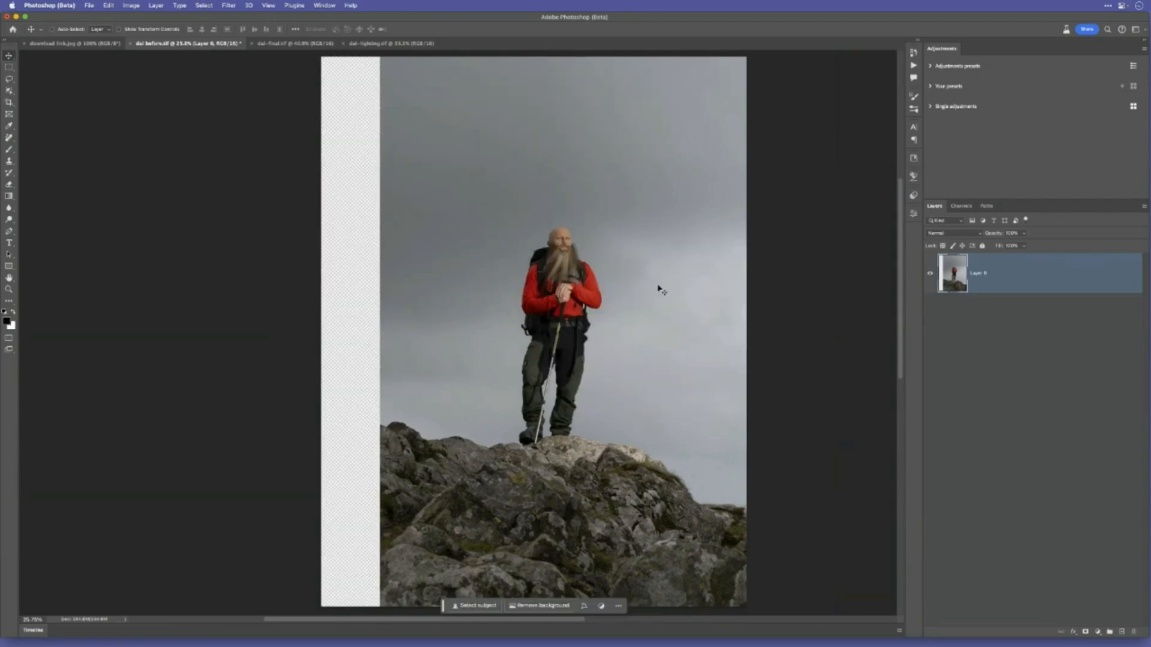
pyautogui.moveTo(423, 480)
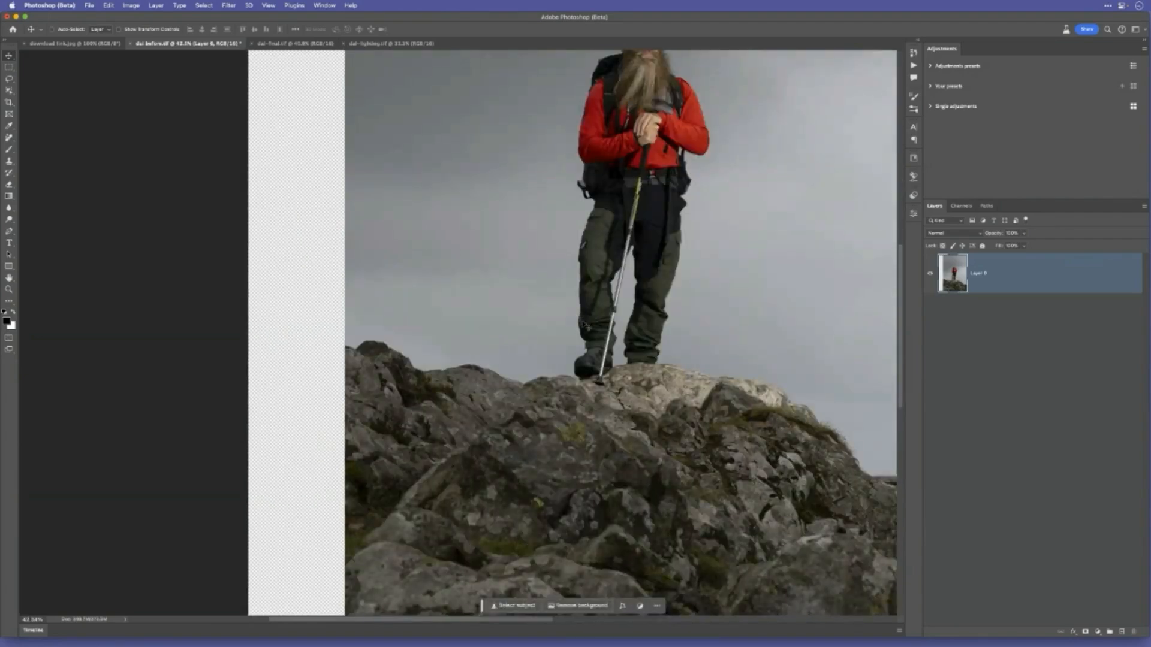
pyautogui.click(10, 65)
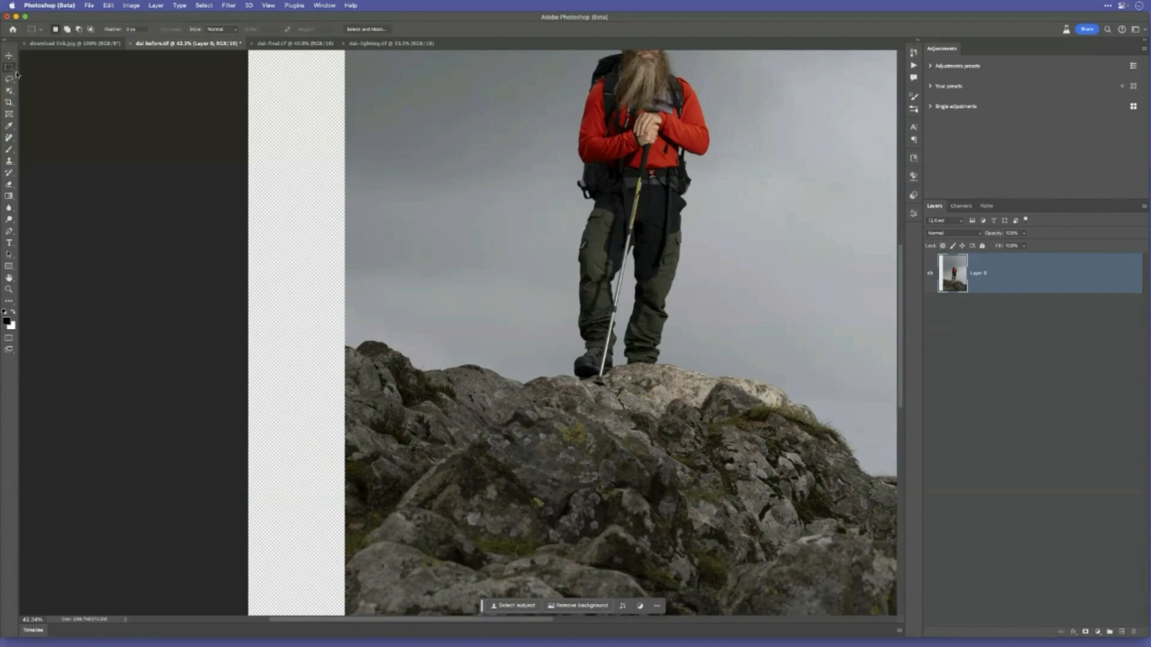
pyautogui.moveTo(488, 228)
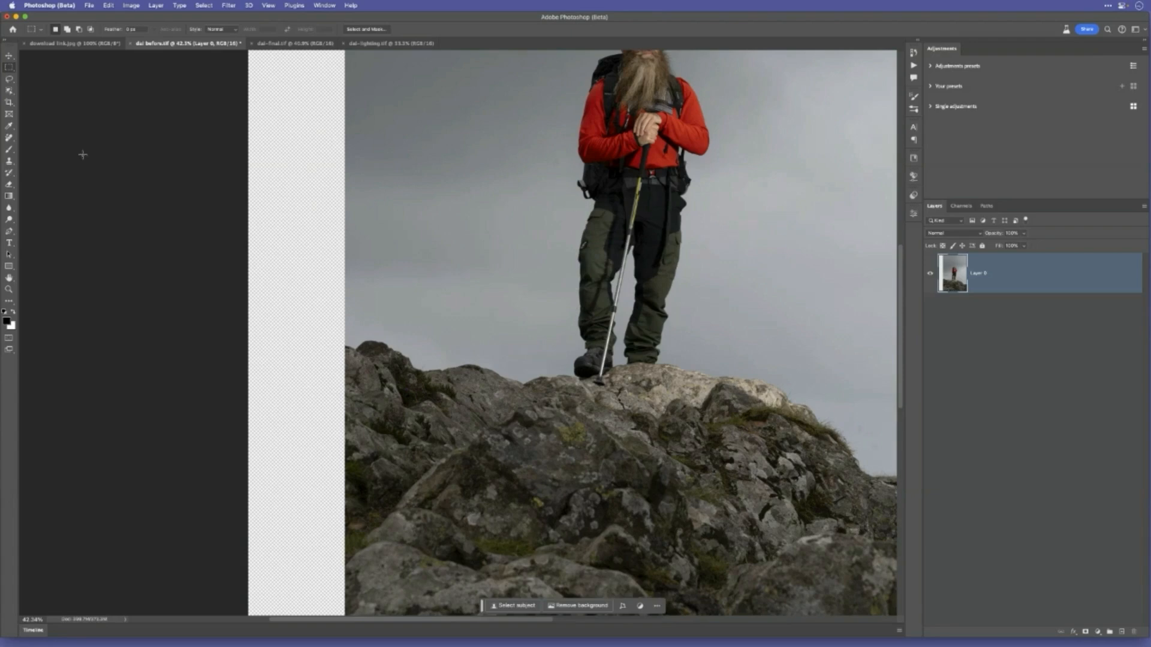
pyautogui.click(10, 266)
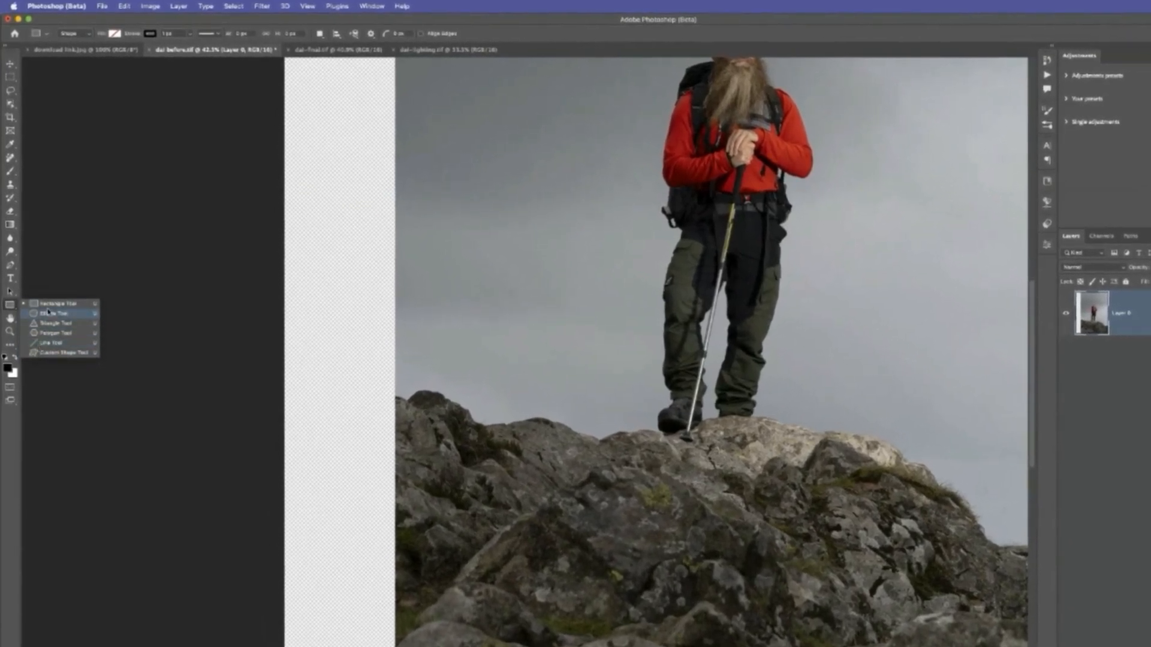
# - Create a 1024 by 1024 pixel rectangle as a square selection
pyautogui.click(55, 313)
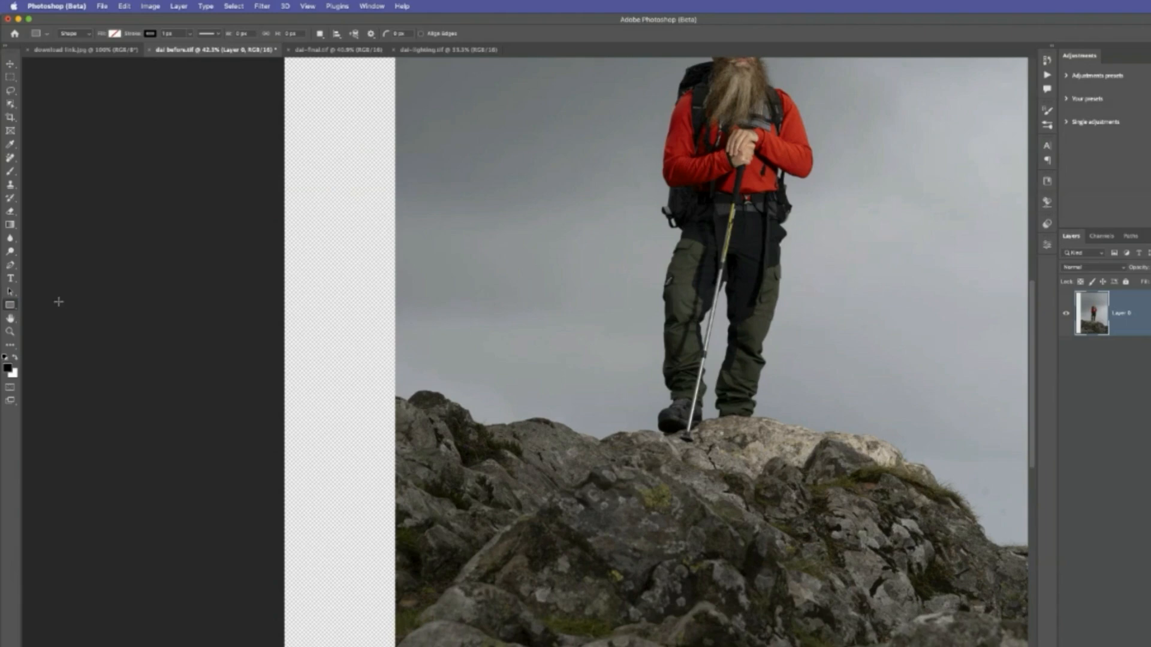
pyautogui.moveTo(597, 287)
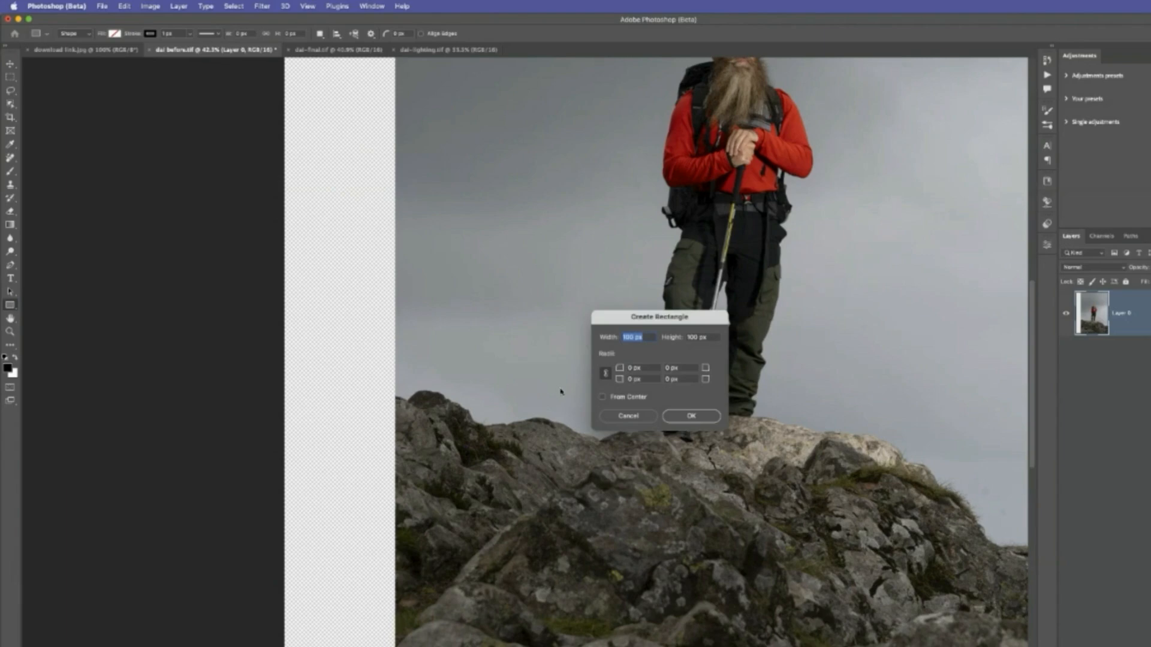
pyautogui.moveTo(681, 360)
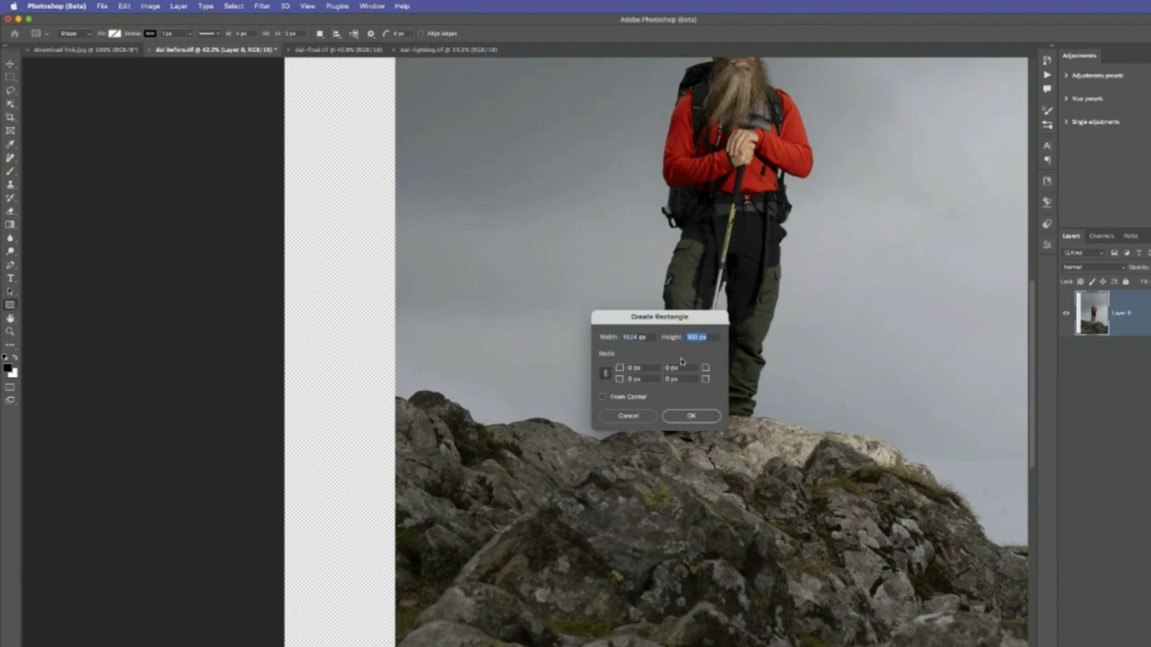
pyautogui.write('1024')
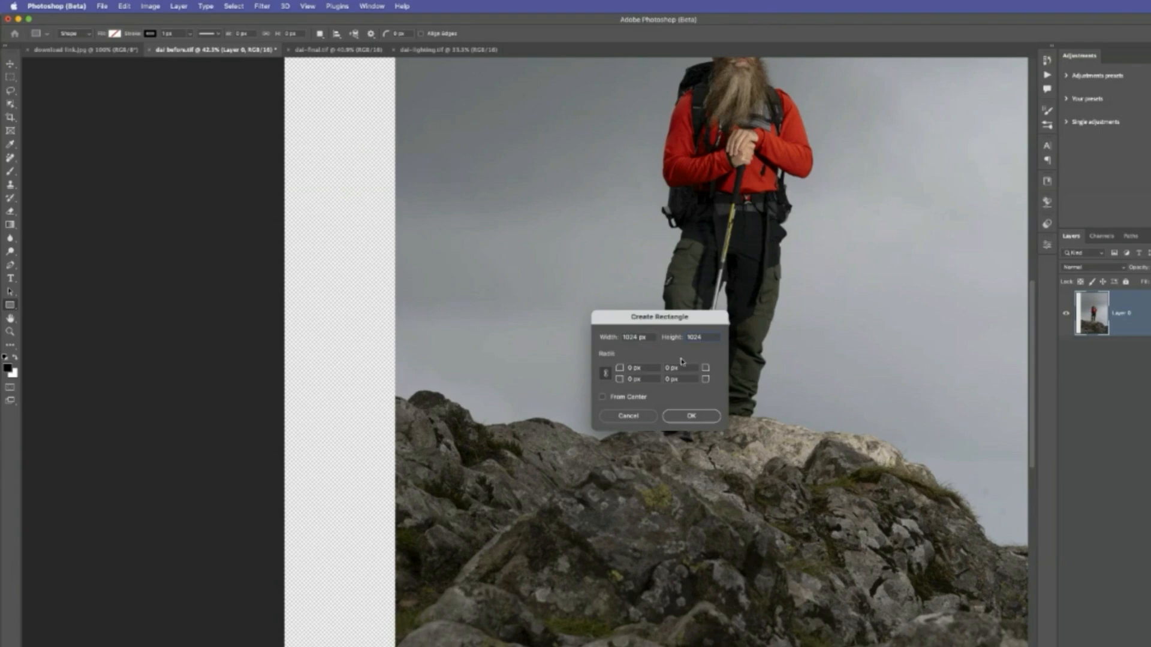
pyautogui.click(689, 416)
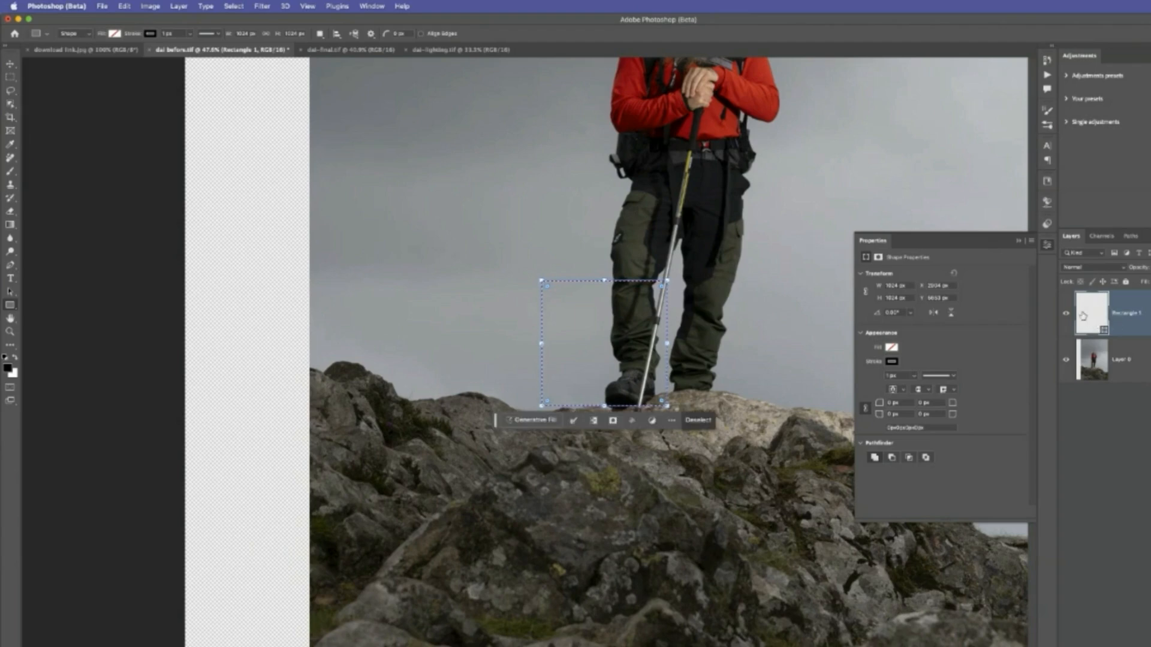
pyautogui.moveTo(770, 245)
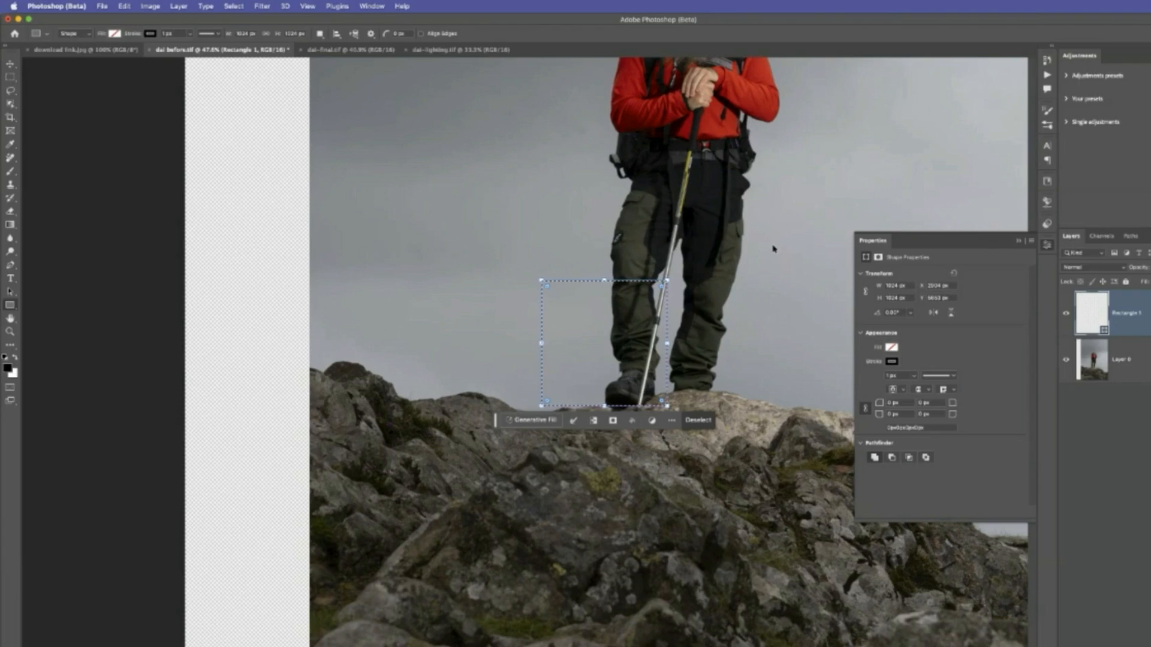
pyautogui.moveTo(772, 249)
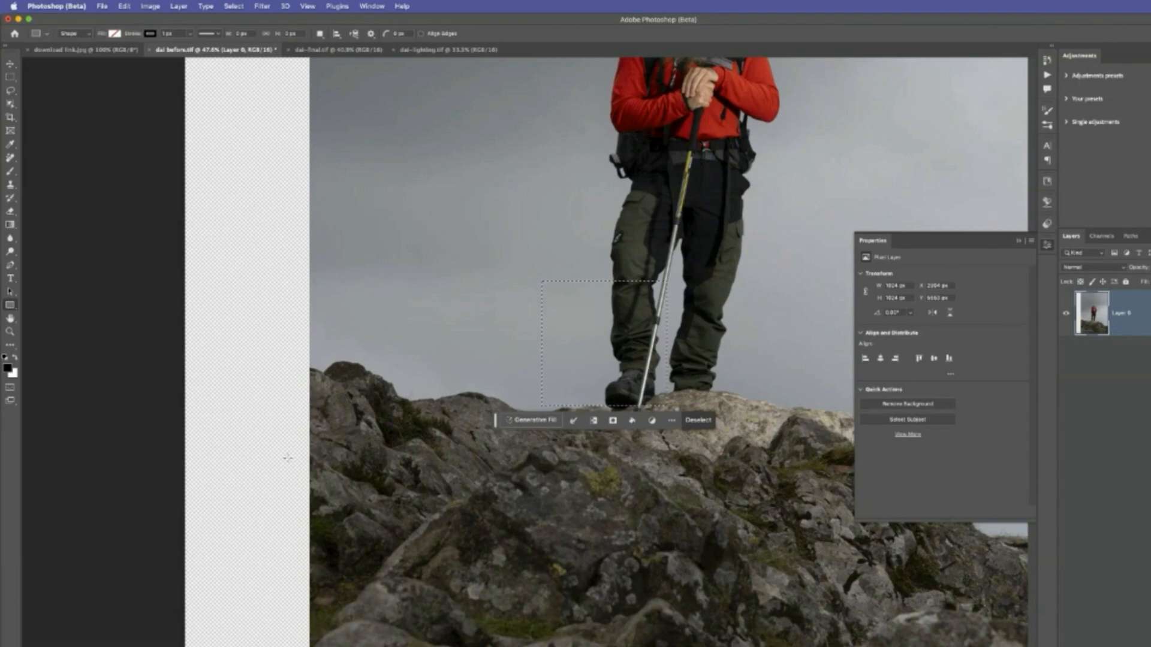
pyautogui.click(10, 65)
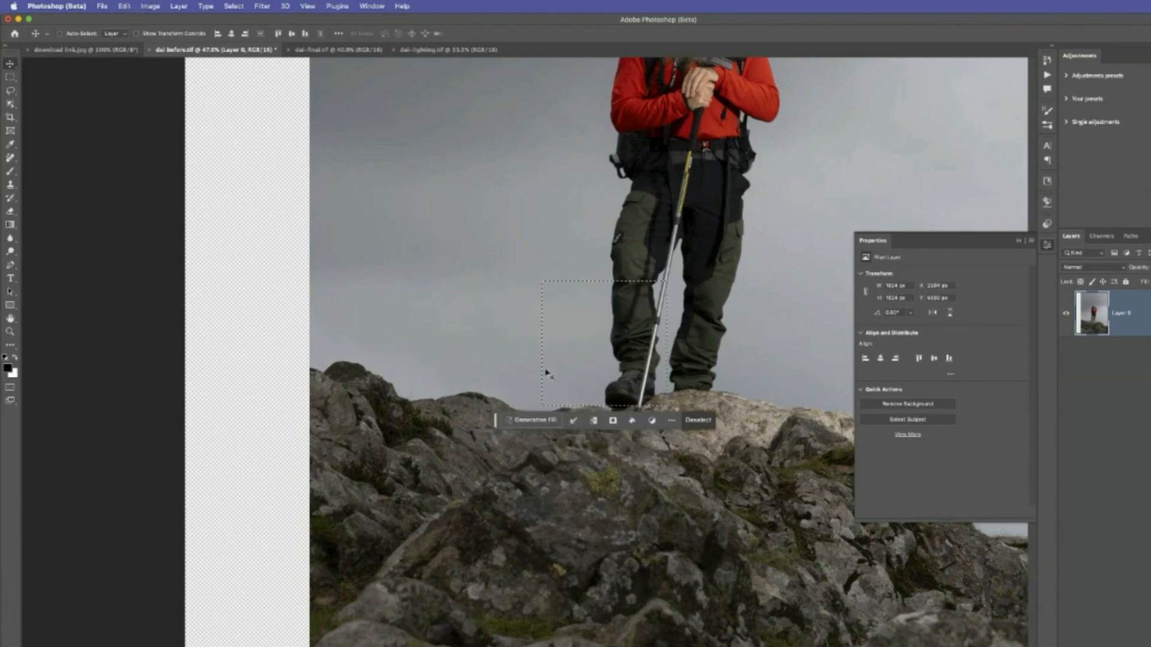
pyautogui.moveTo(701, 374)
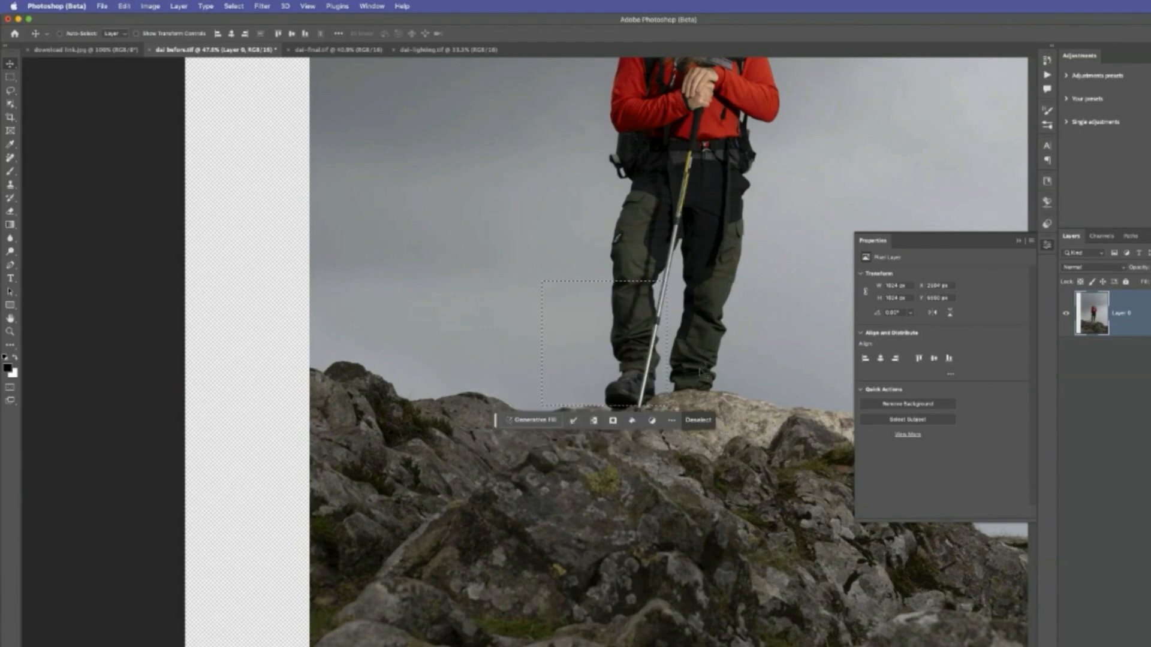
# - Move the square selection into the empty left strip and generative-fill it with no prompt
pyautogui.click(234, 6)
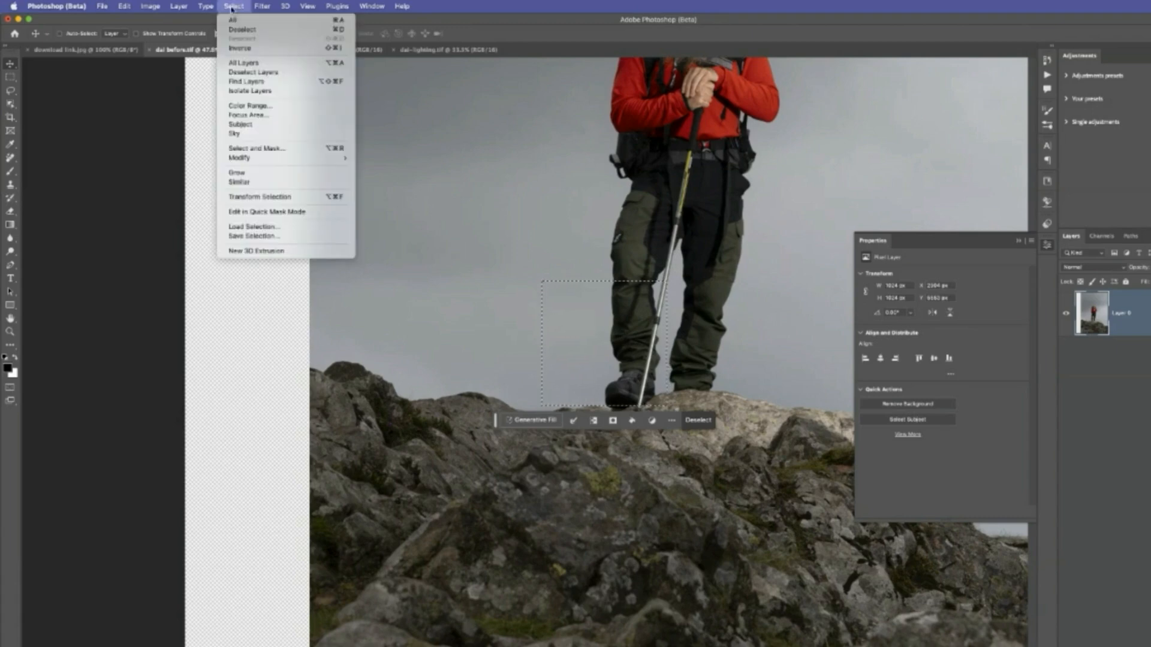
pyautogui.click(260, 197)
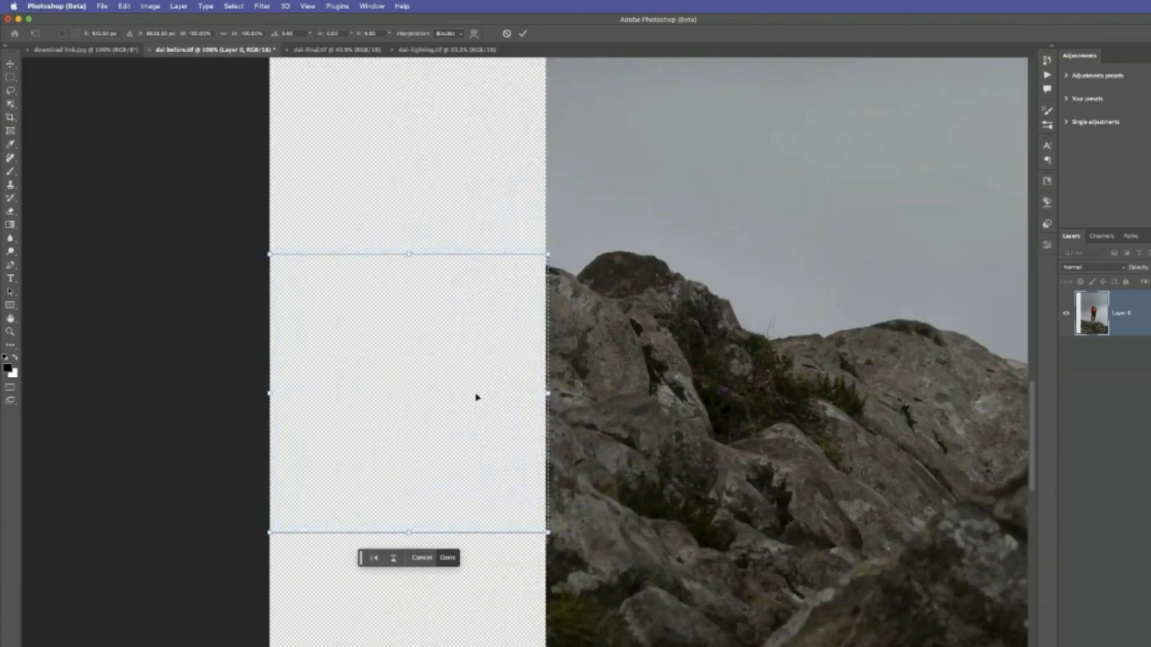
pyautogui.click(446, 558)
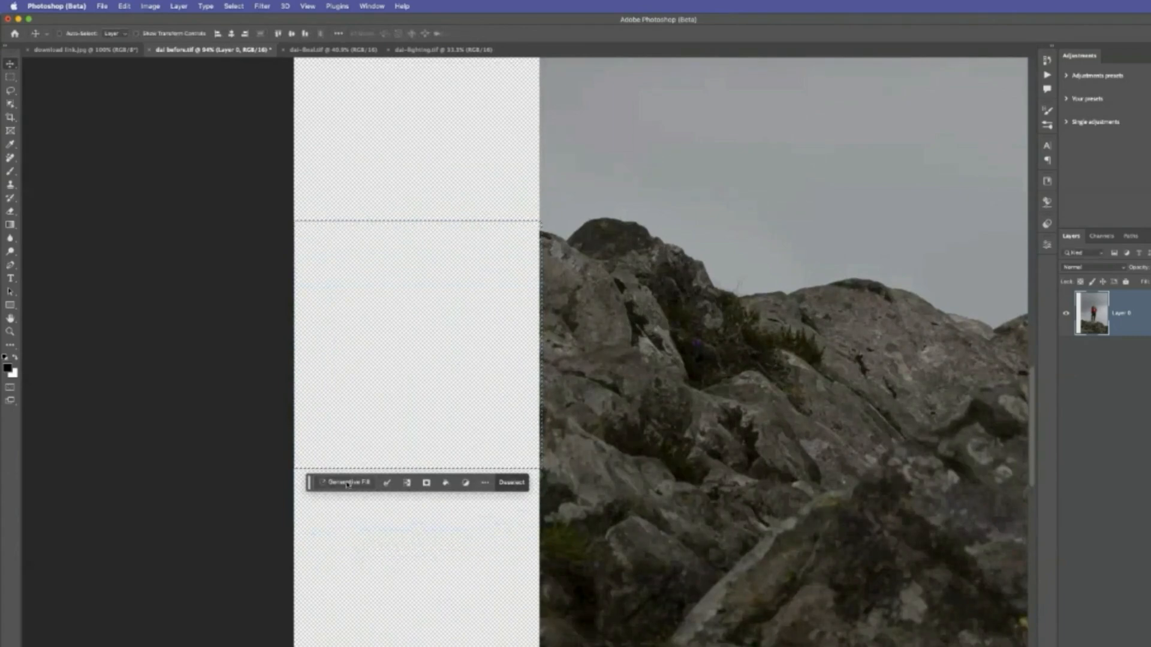
pyautogui.click(345, 481)
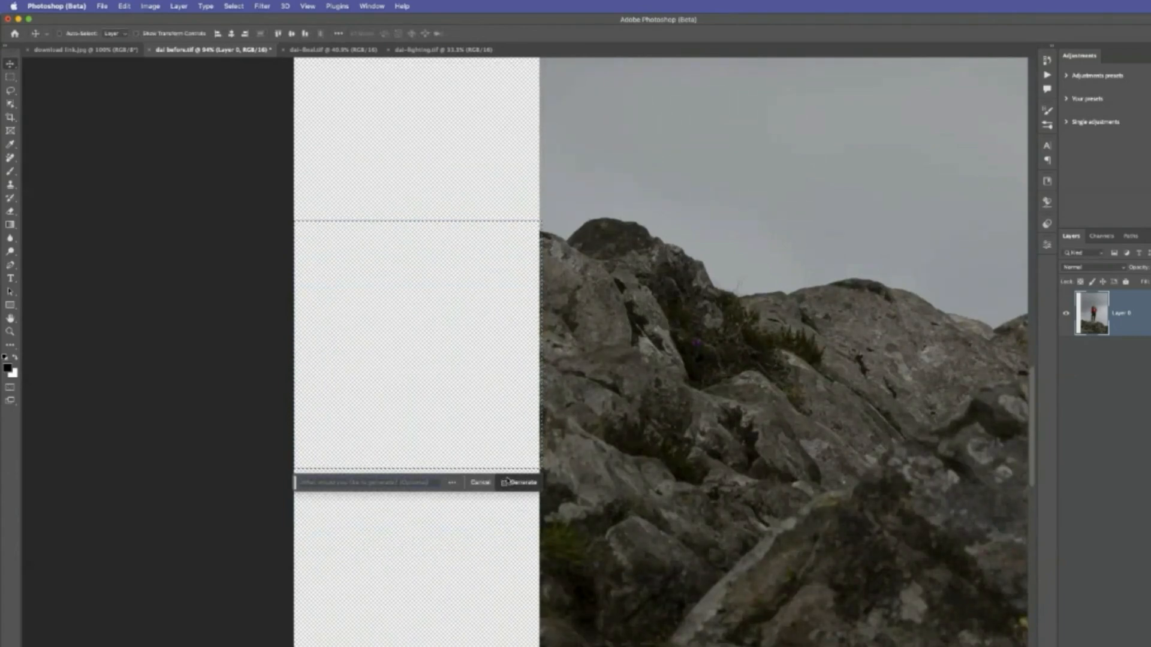
pyautogui.click(522, 482)
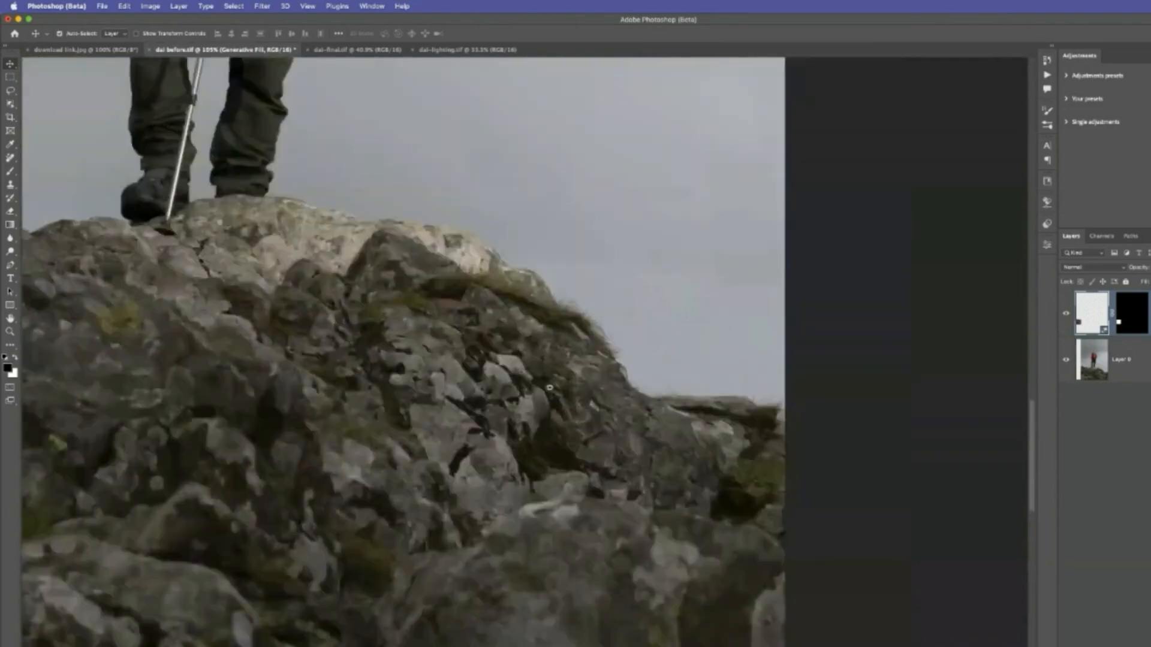
# - Add another 1024 pixels of canvas width anchored left, leaving a transparent strip on the right
pyautogui.click(150, 6)
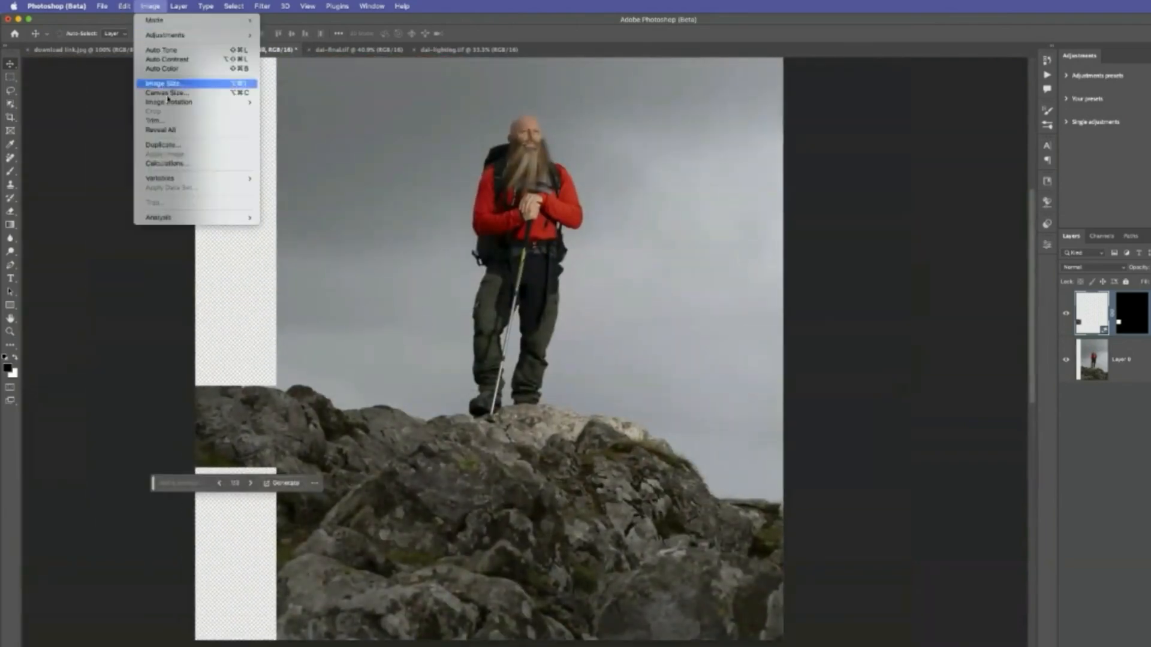
pyautogui.click(168, 92)
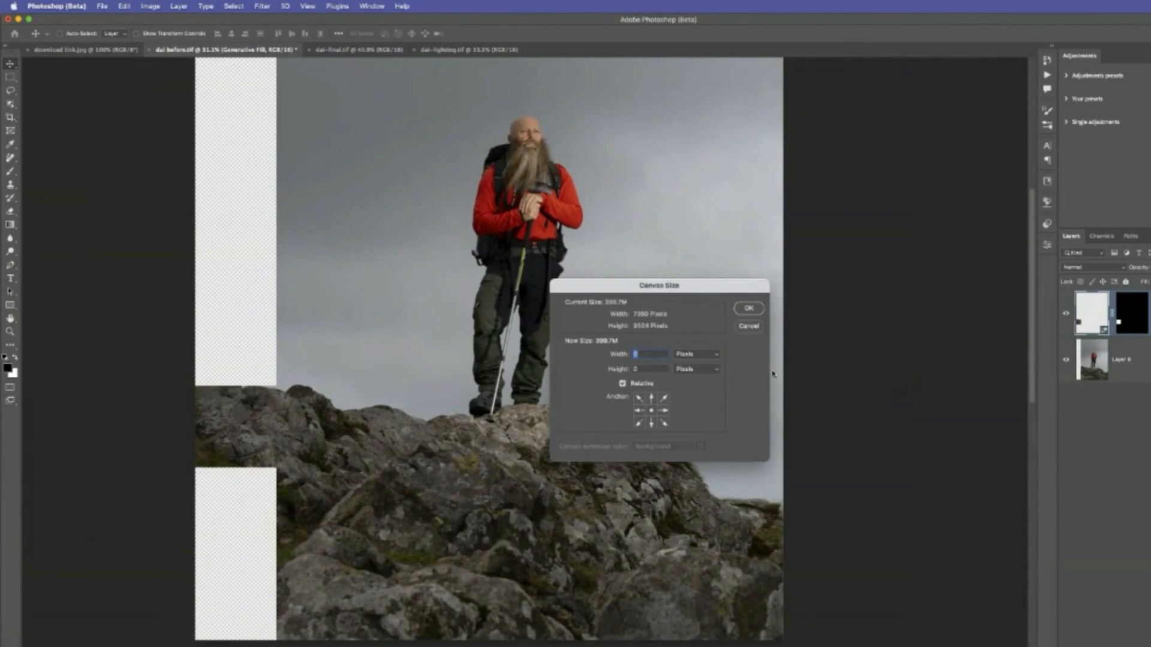
pyautogui.moveTo(223, 326)
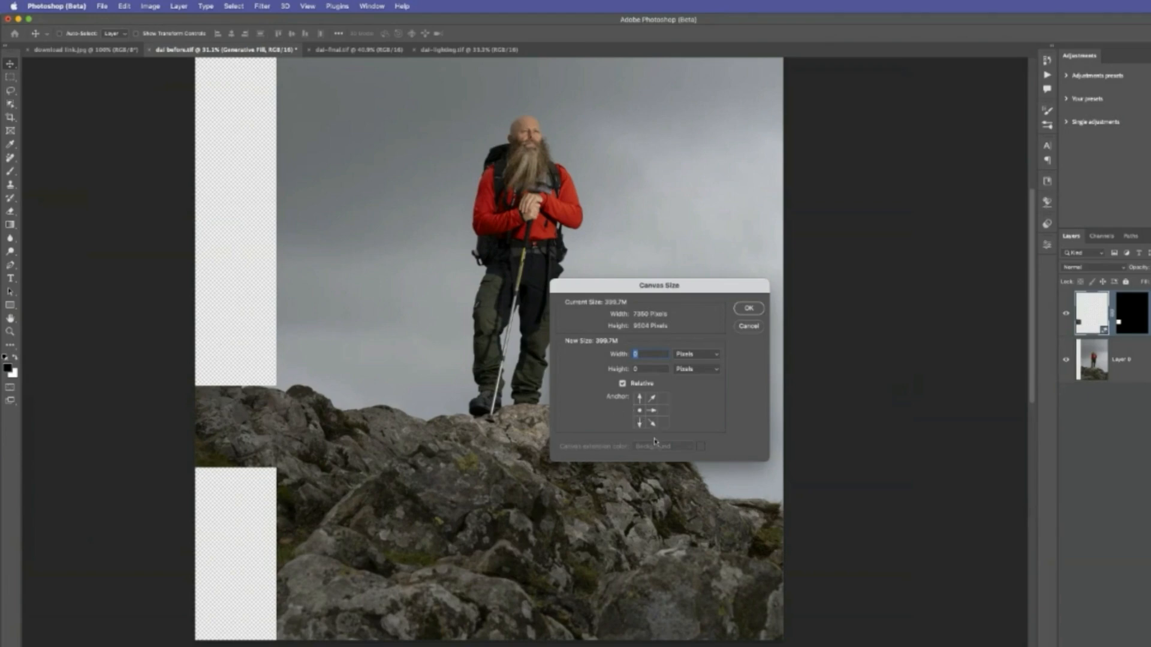
pyautogui.moveTo(601, 351)
pyautogui.write('1014')
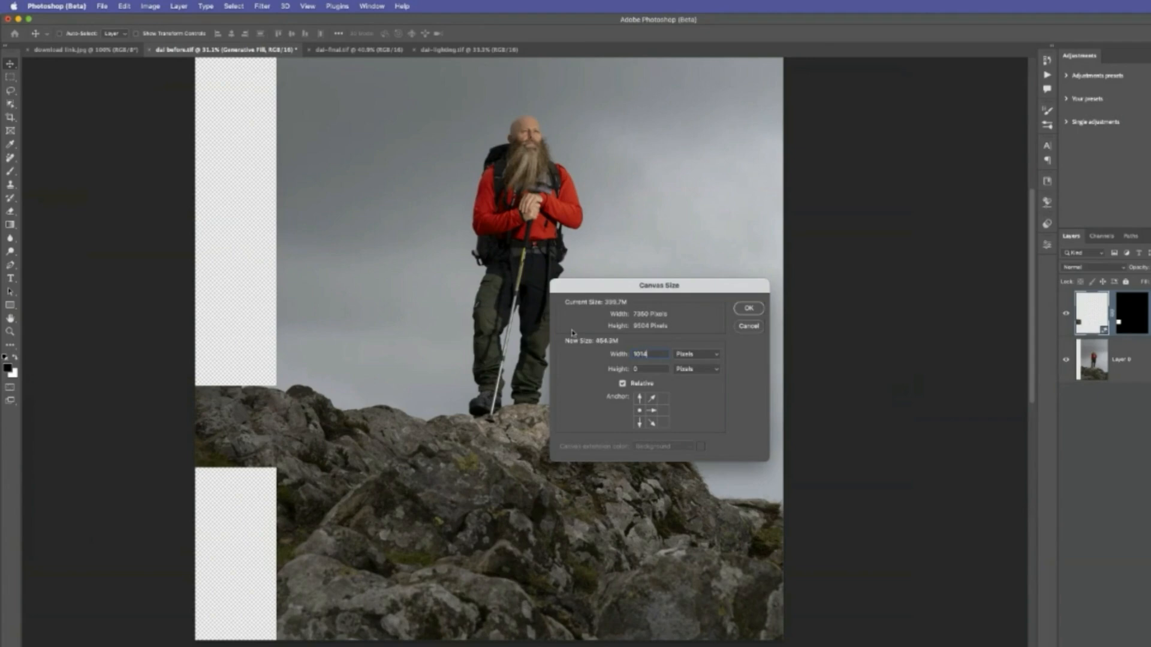
pyautogui.moveTo(596, 277)
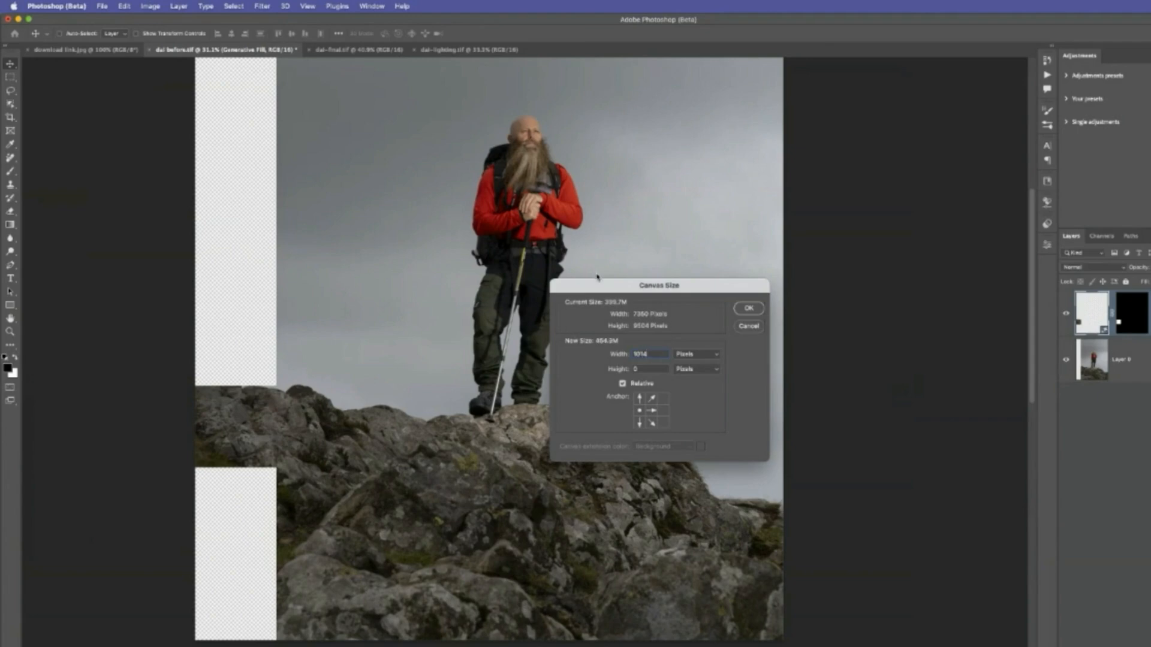
pyautogui.click(748, 308)
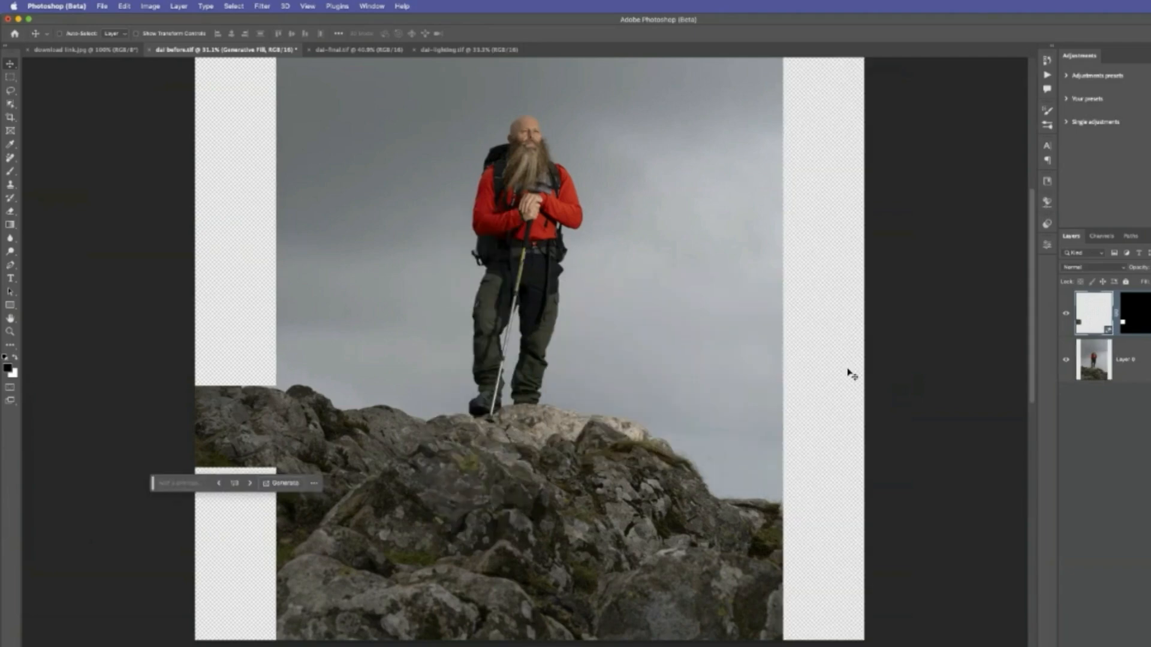
pyautogui.click(1092, 358)
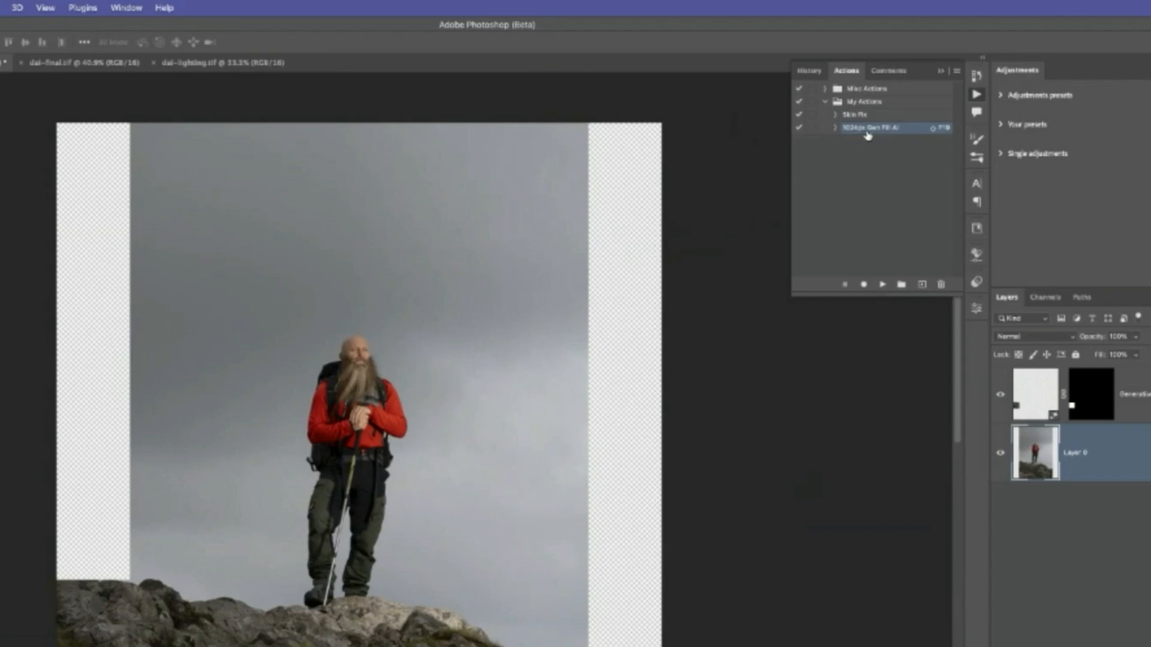
pyautogui.moveTo(884, 191)
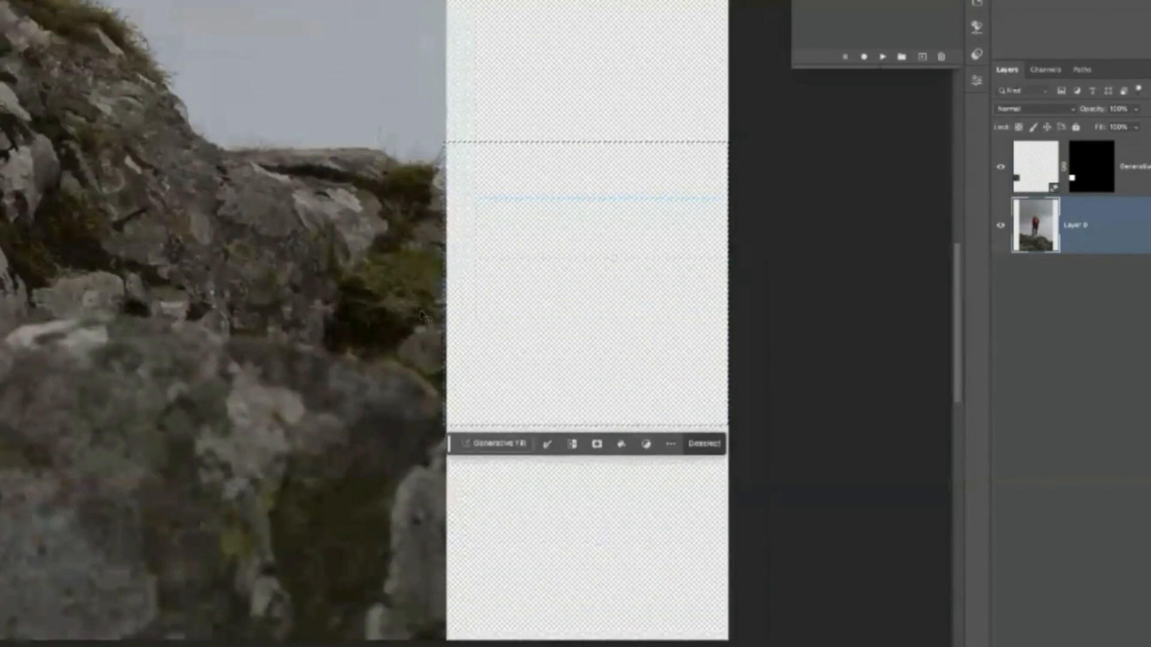
# - Generative-fill the square selection in the right-side strip with no prompt
pyautogui.click(491, 444)
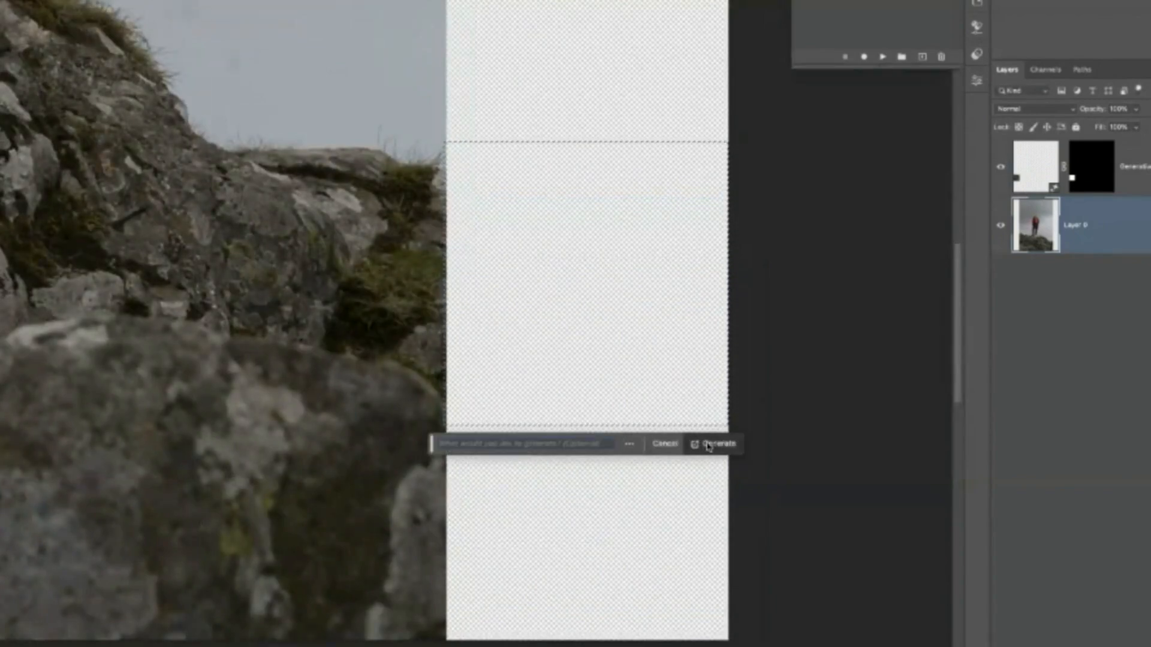
pyautogui.click(715, 443)
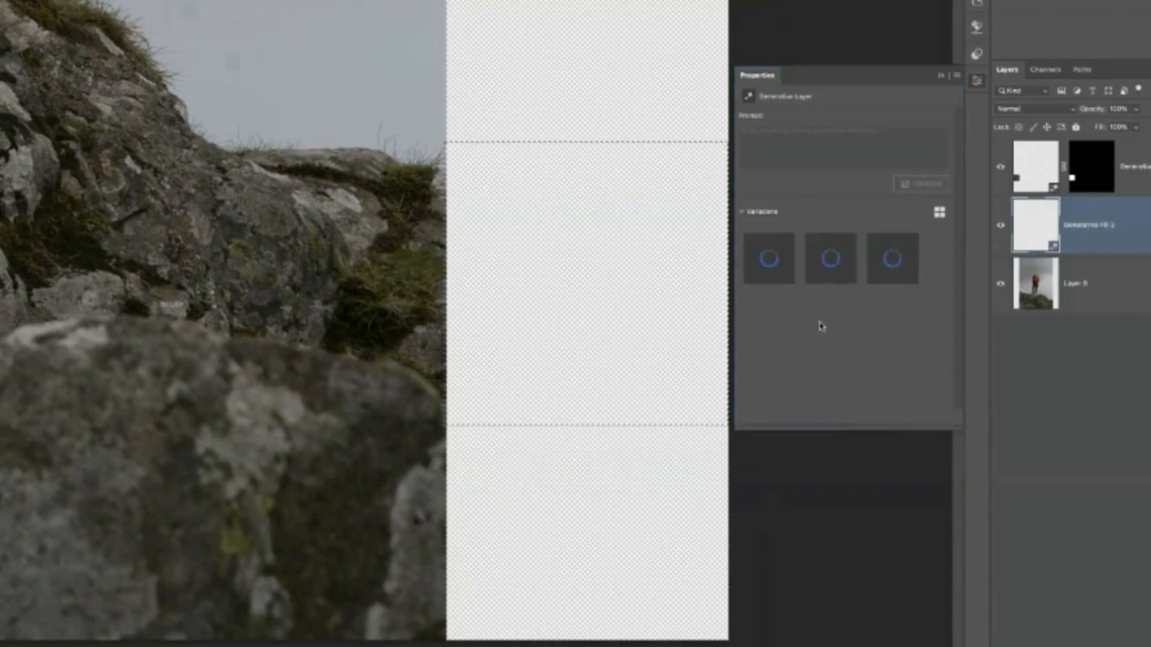
pyautogui.moveTo(803, 216)
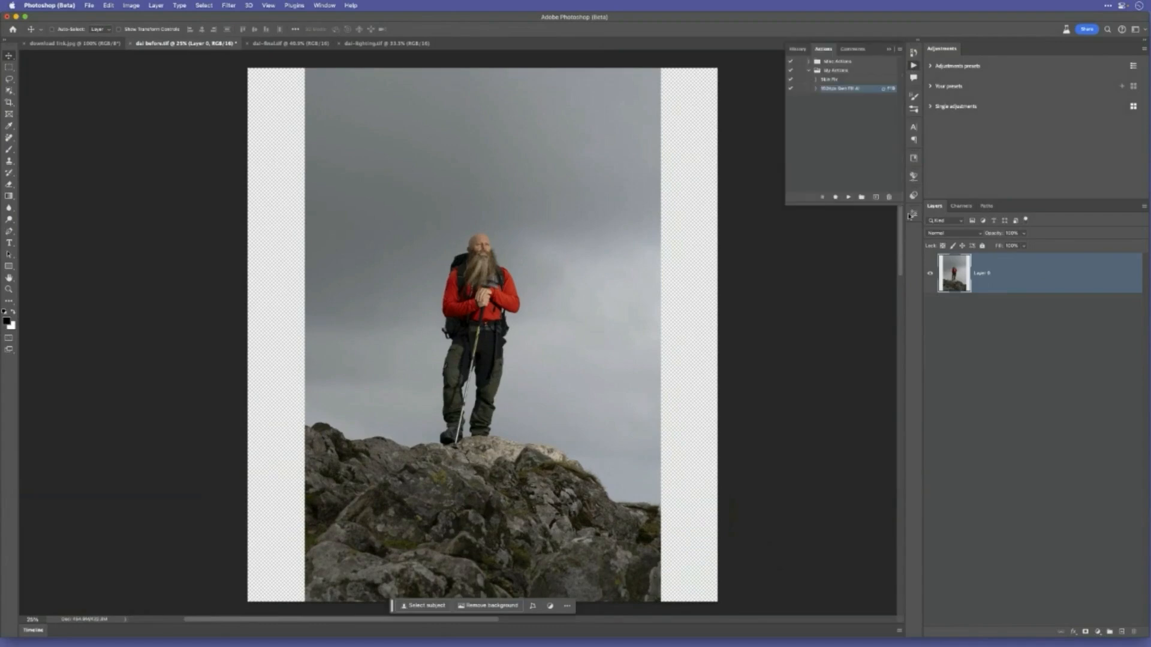
# - Create a new action named '1024 Square' and begin recording it
pyautogui.click(875, 196)
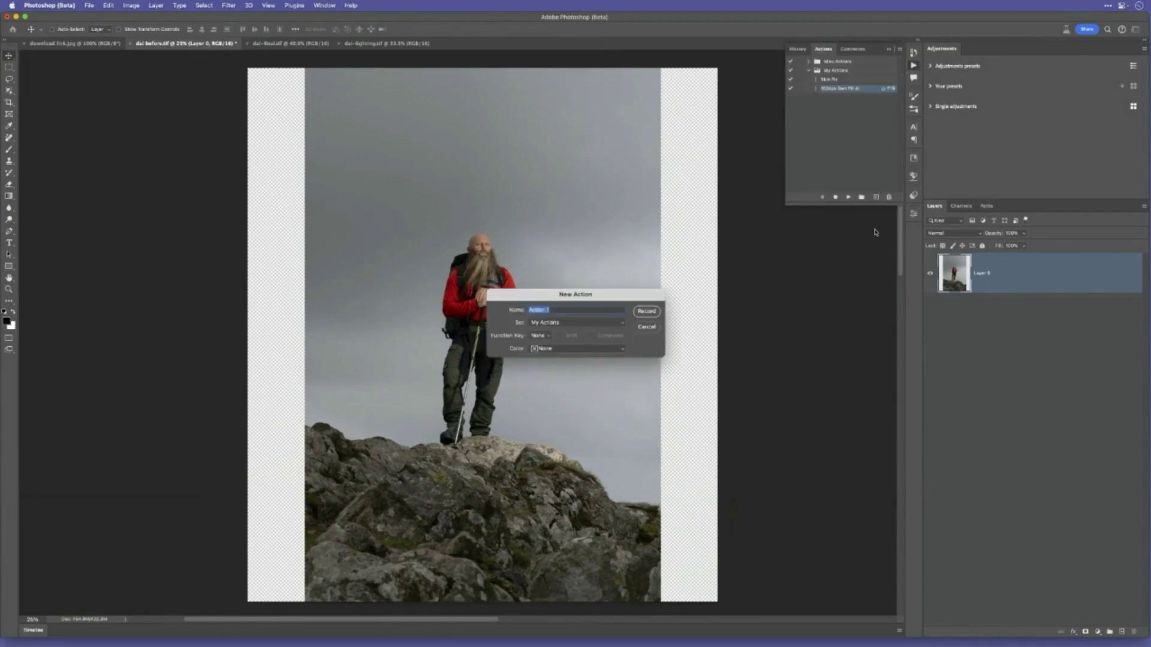
pyautogui.moveTo(600, 286)
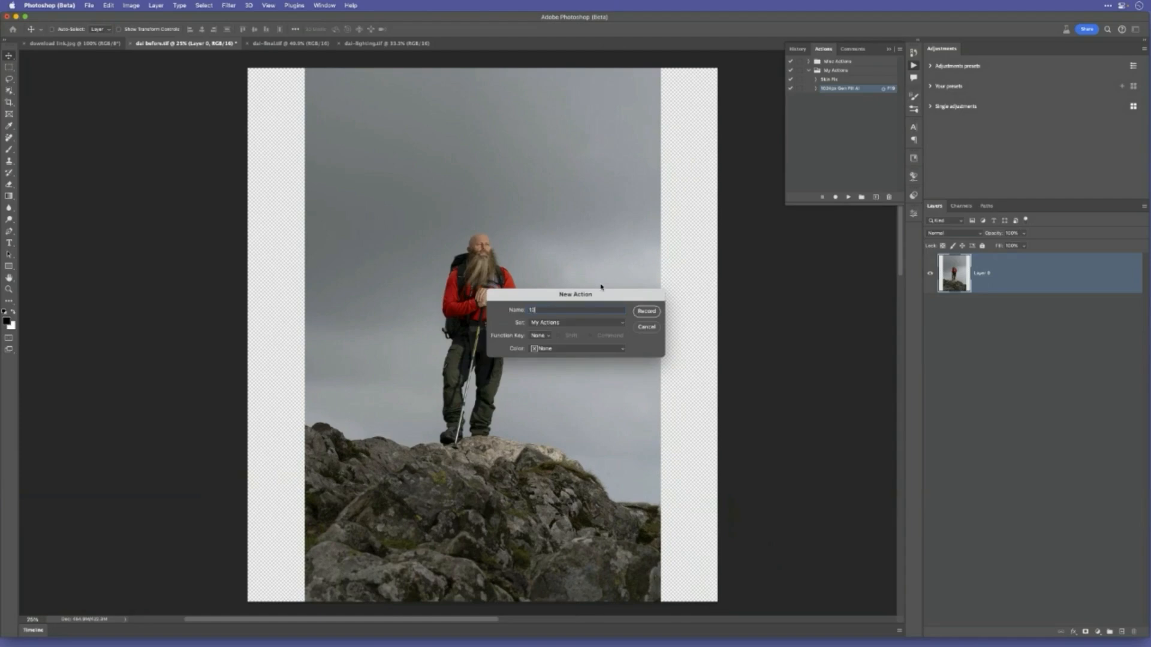
pyautogui.write('1024 Squard')
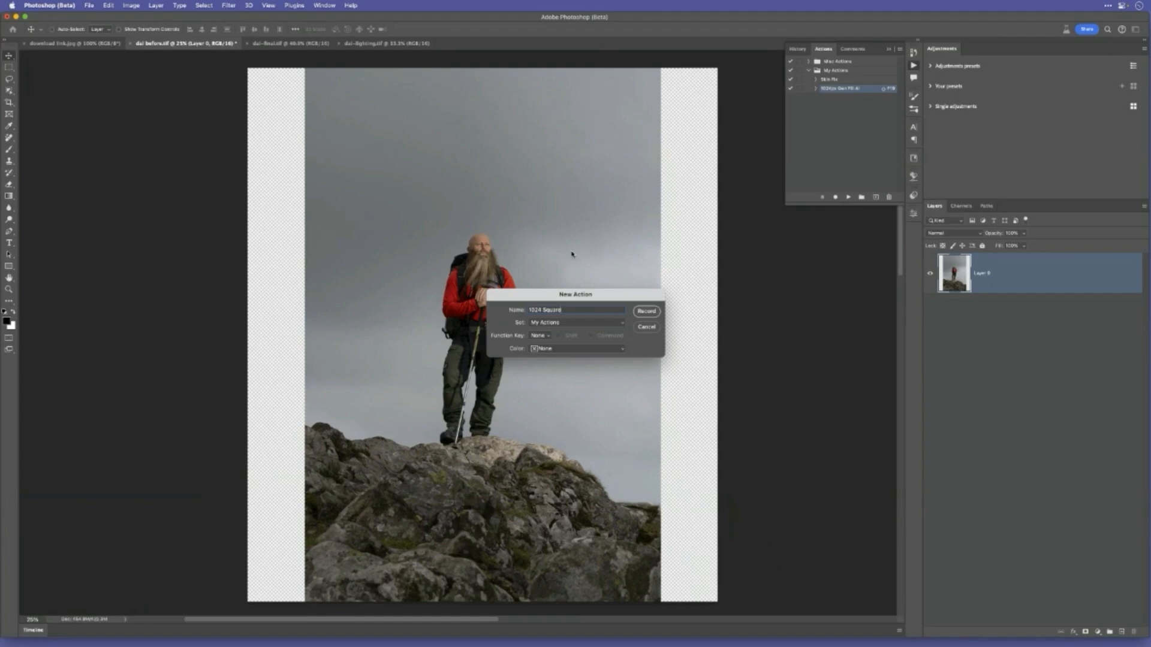
pyautogui.moveTo(542, 339)
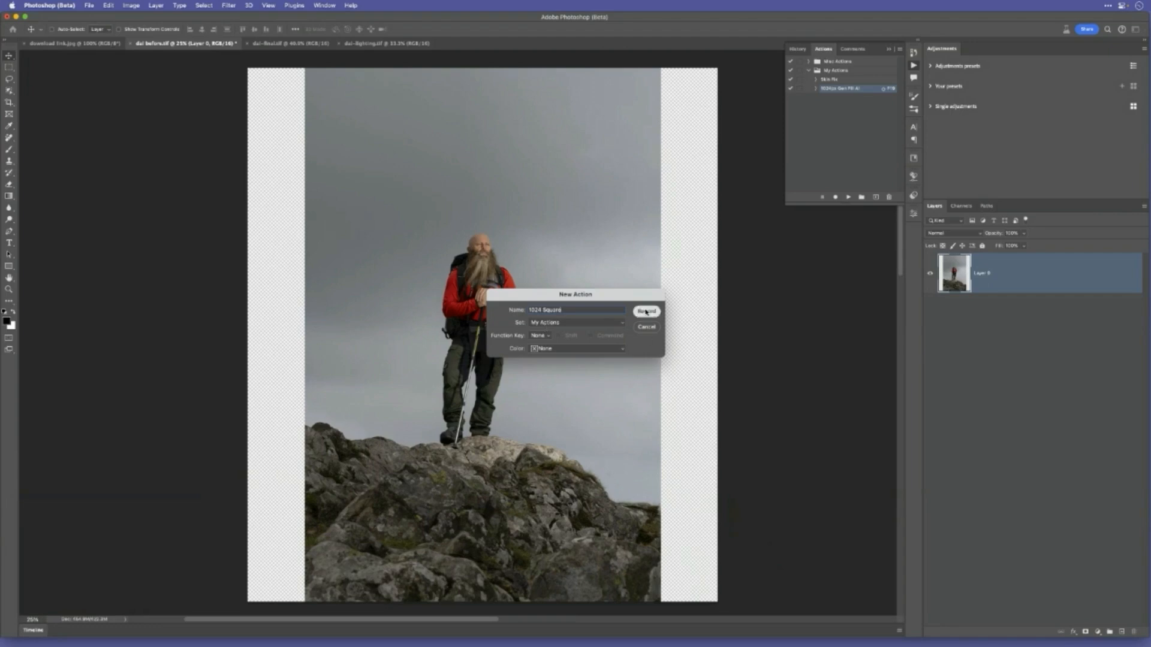
pyautogui.click(645, 311)
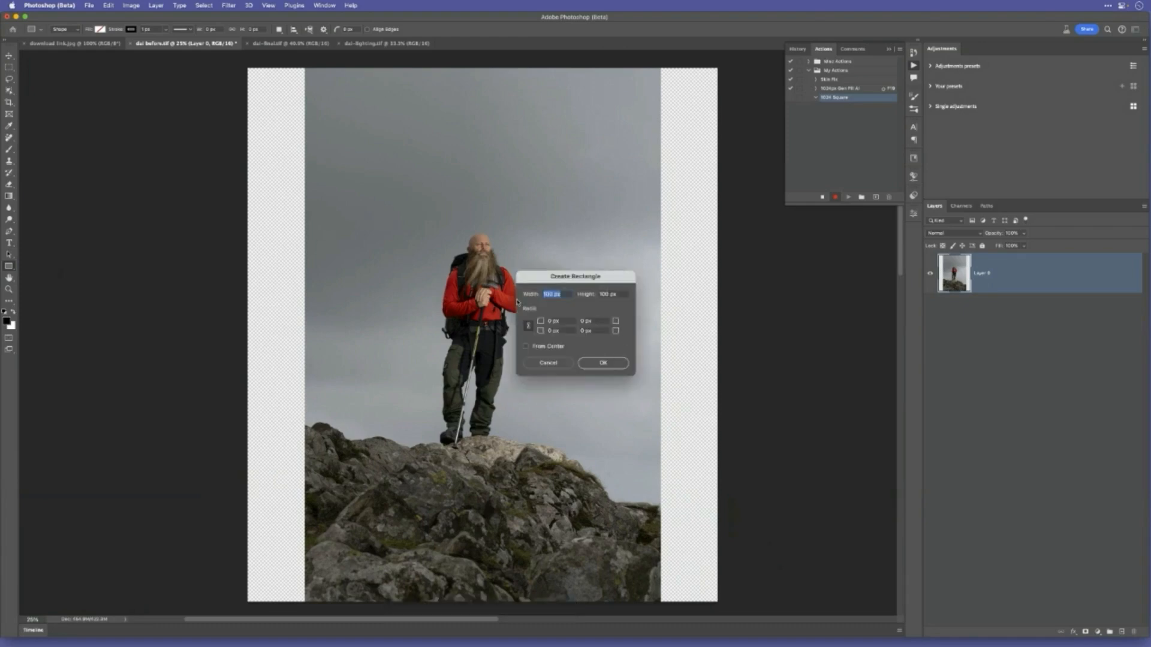
pyautogui.moveTo(615, 248)
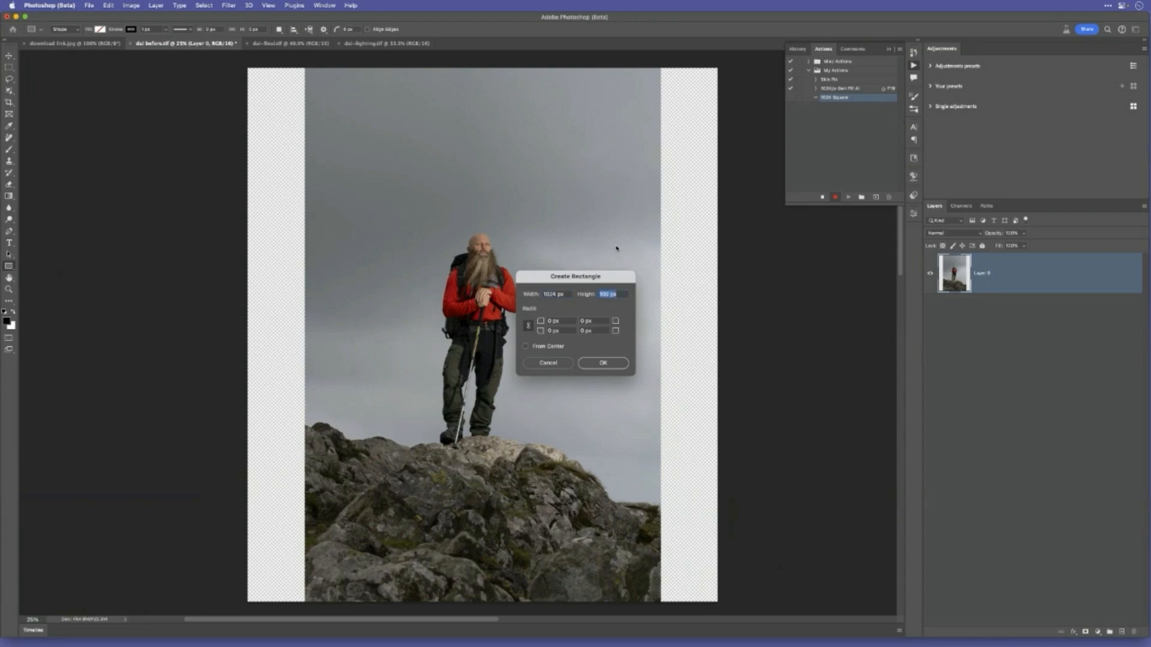
# - Record a 1024 by 1024 rectangle turned into a selection, stop recording and select the action
pyautogui.write('1024')
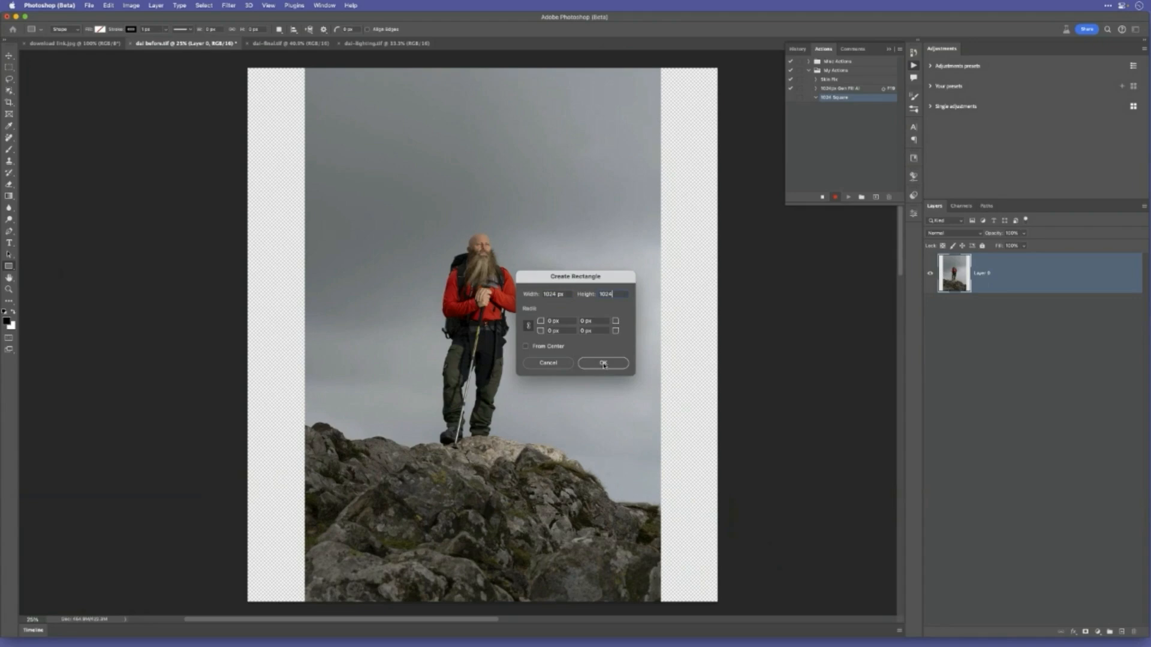
pyautogui.click(601, 362)
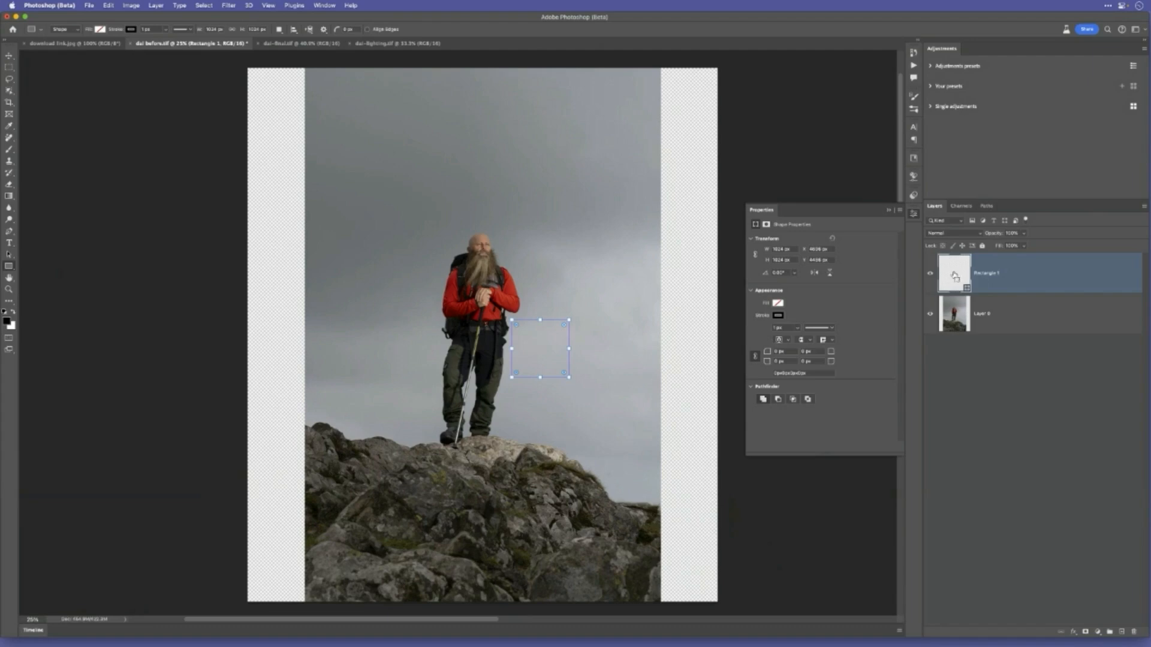
pyautogui.click(540, 349)
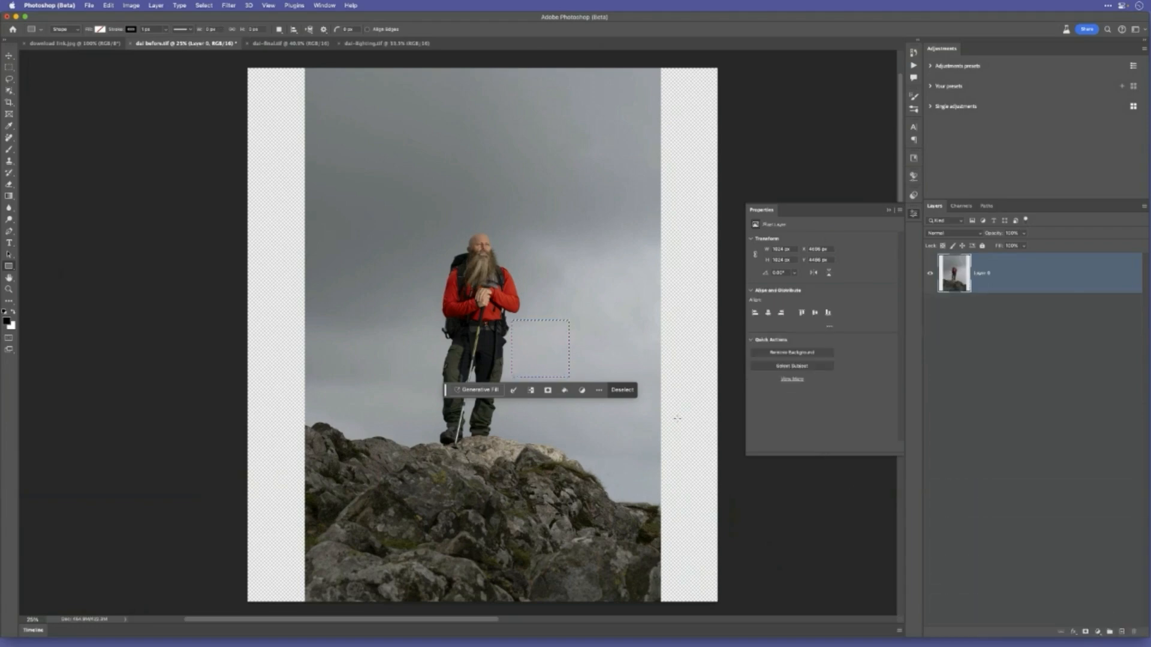
pyautogui.moveTo(550, 357)
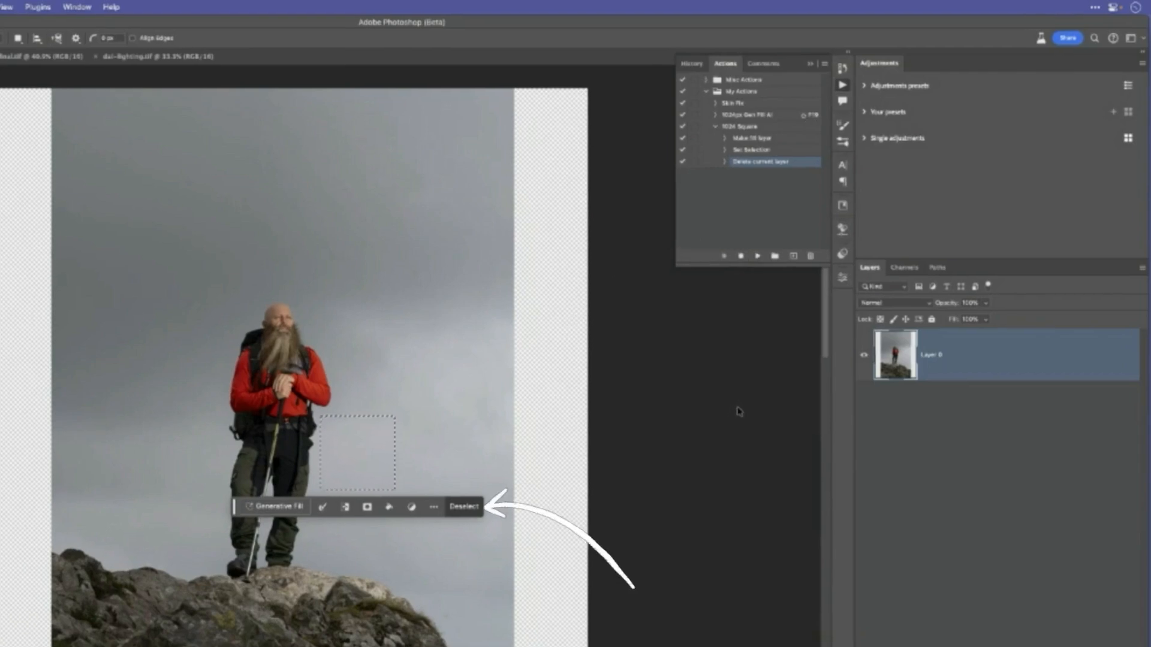
pyautogui.click(463, 506)
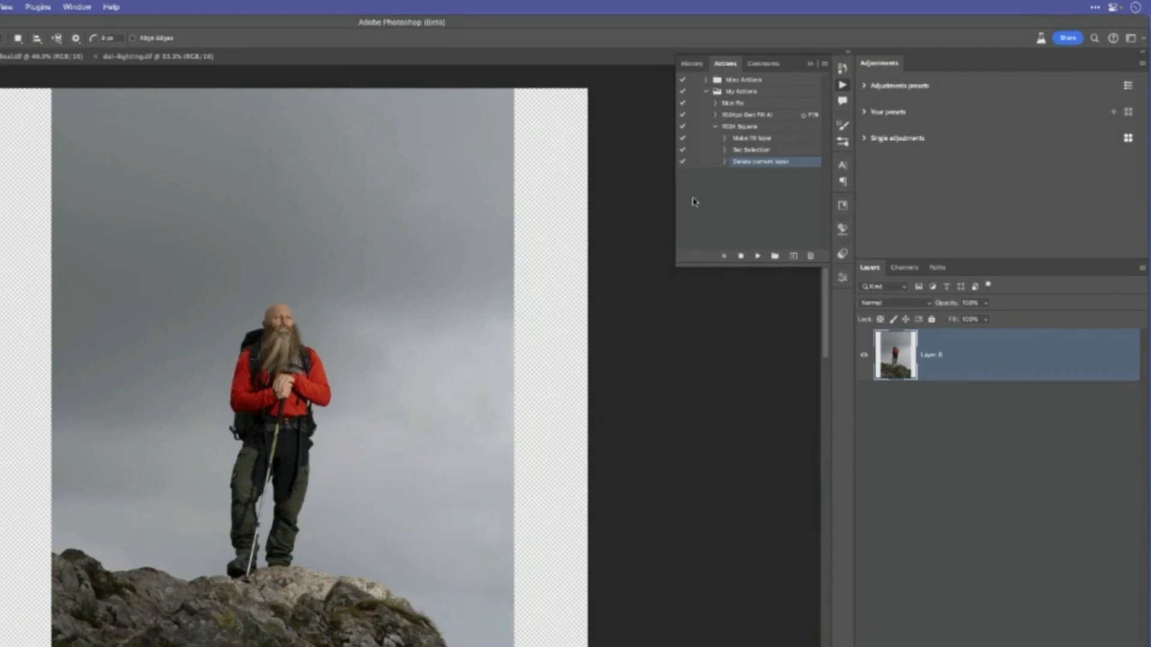
pyautogui.click(716, 125)
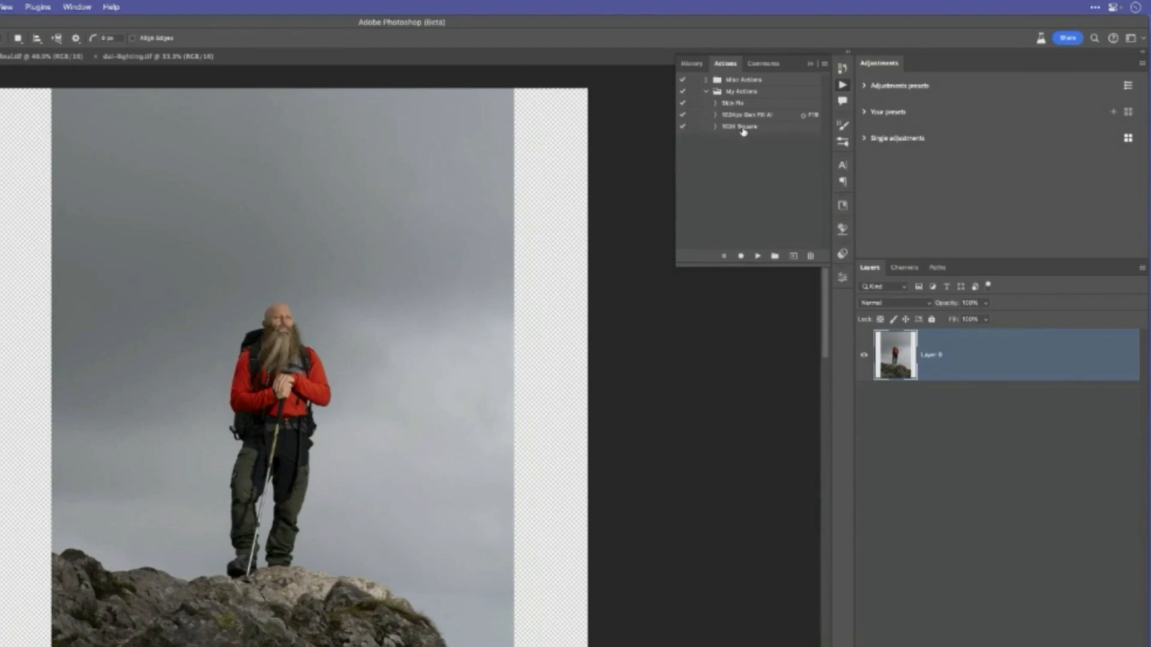
pyautogui.click(741, 125)
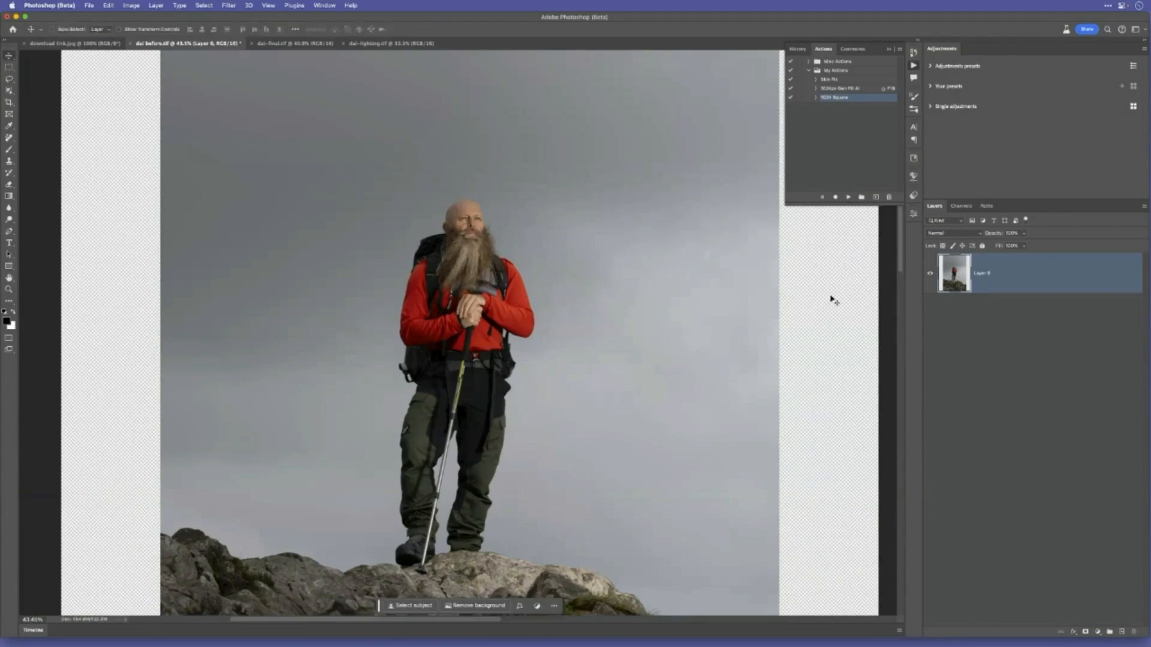
pyautogui.moveTo(969, 322)
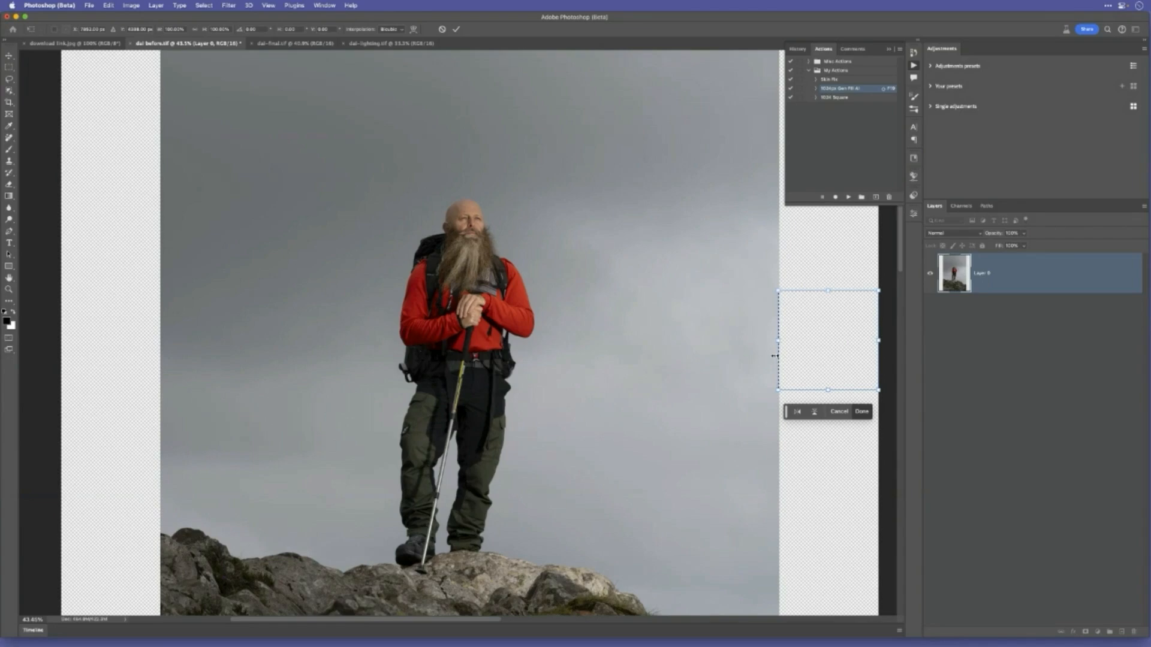
# - Commit the repositioned square selection at the photo's right edge via Done
pyautogui.click(861, 412)
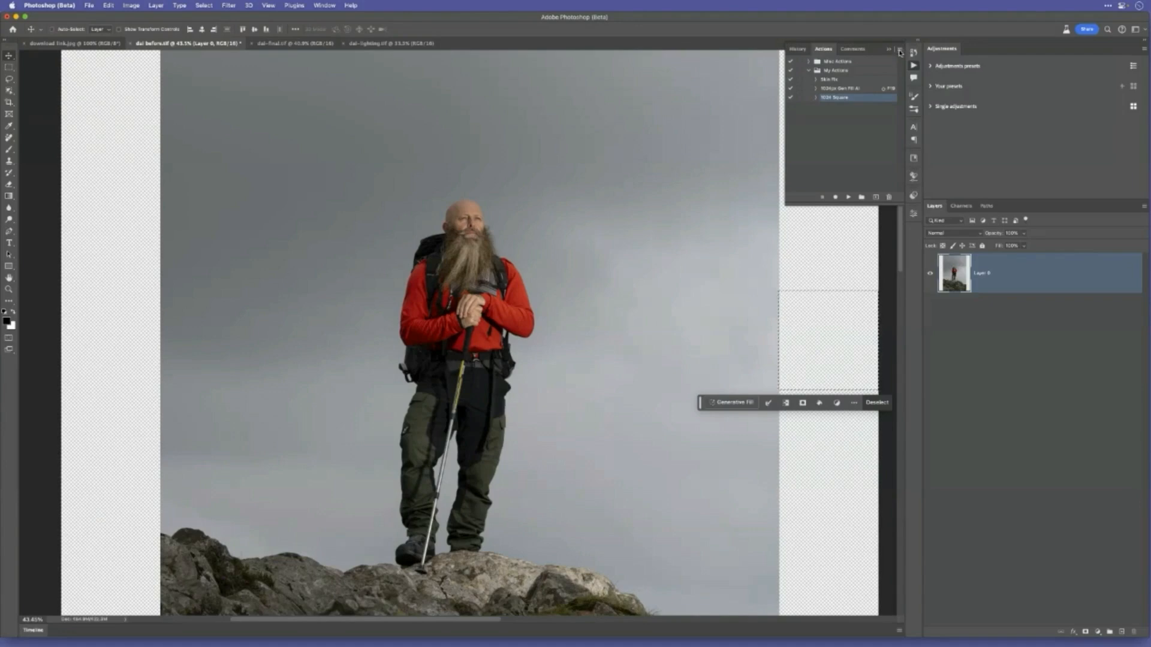
# - Assign the 1024 Square action the function key F18 with Shift in Action Options
pyautogui.click(898, 48)
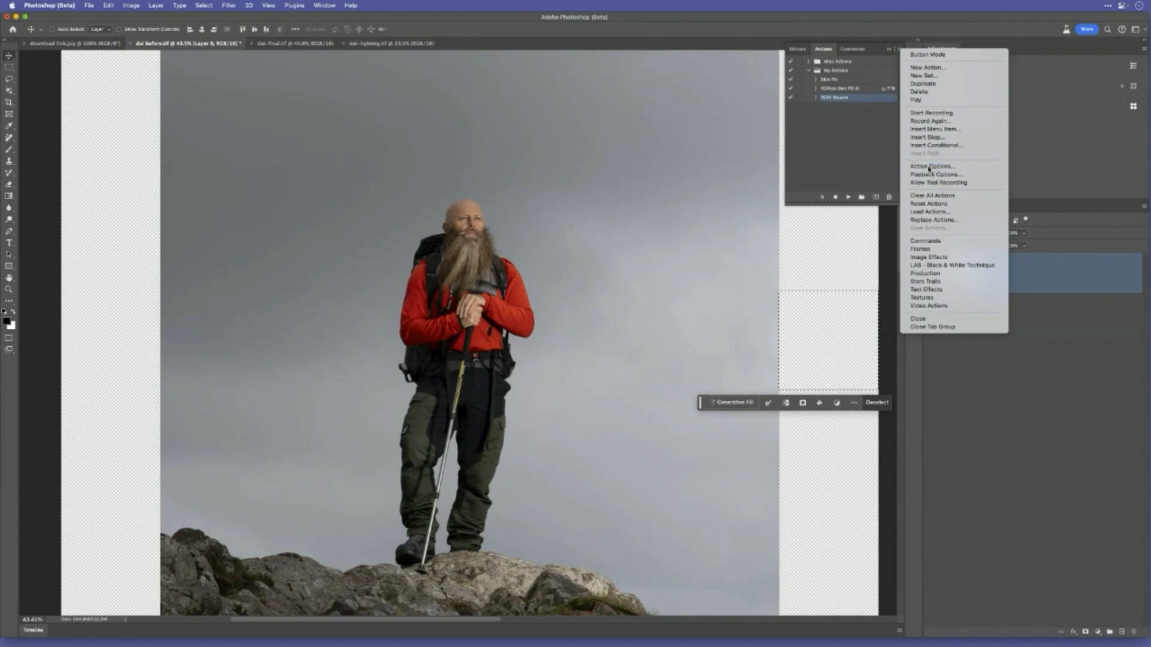
pyautogui.click(933, 165)
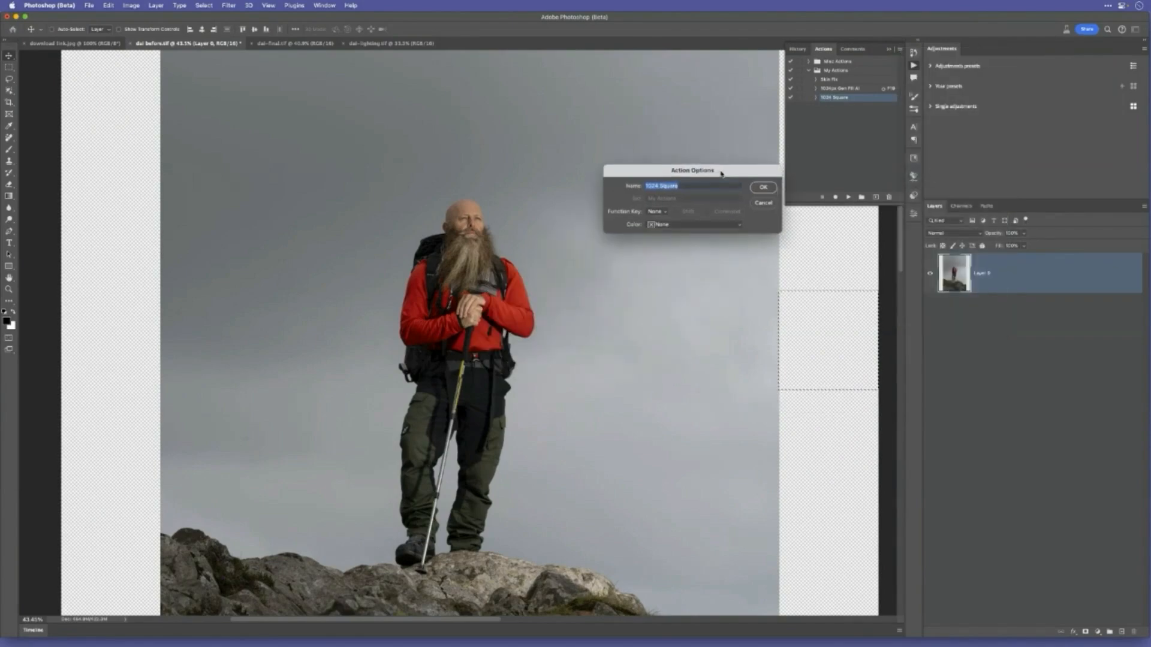
pyautogui.moveTo(678, 221)
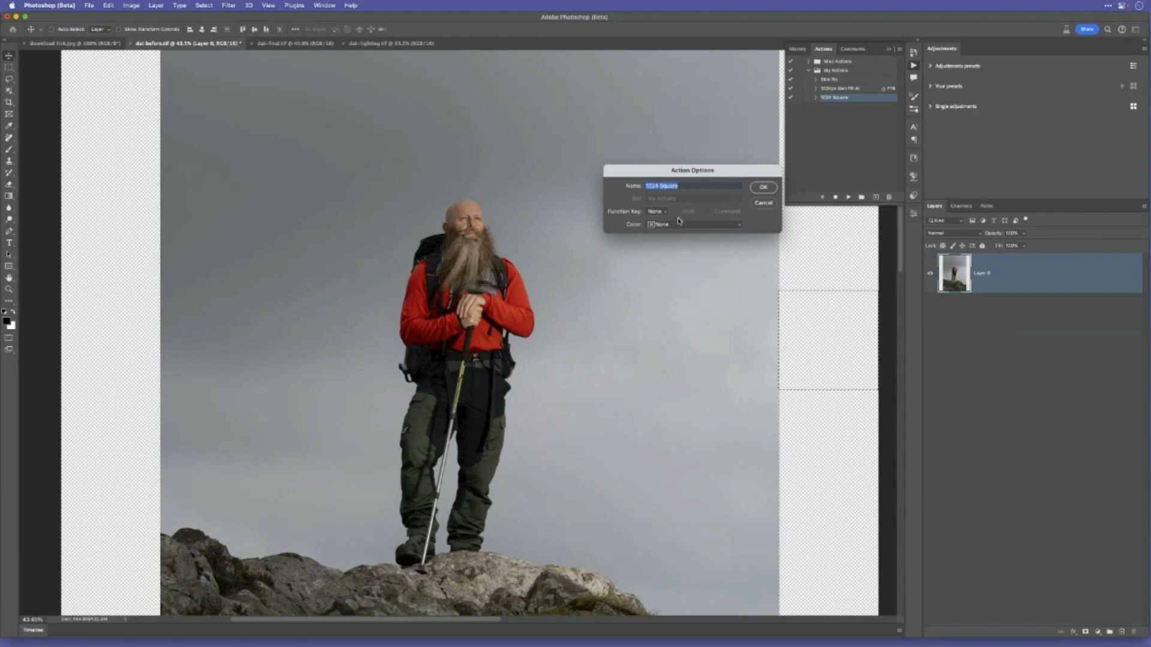
pyautogui.click(656, 211)
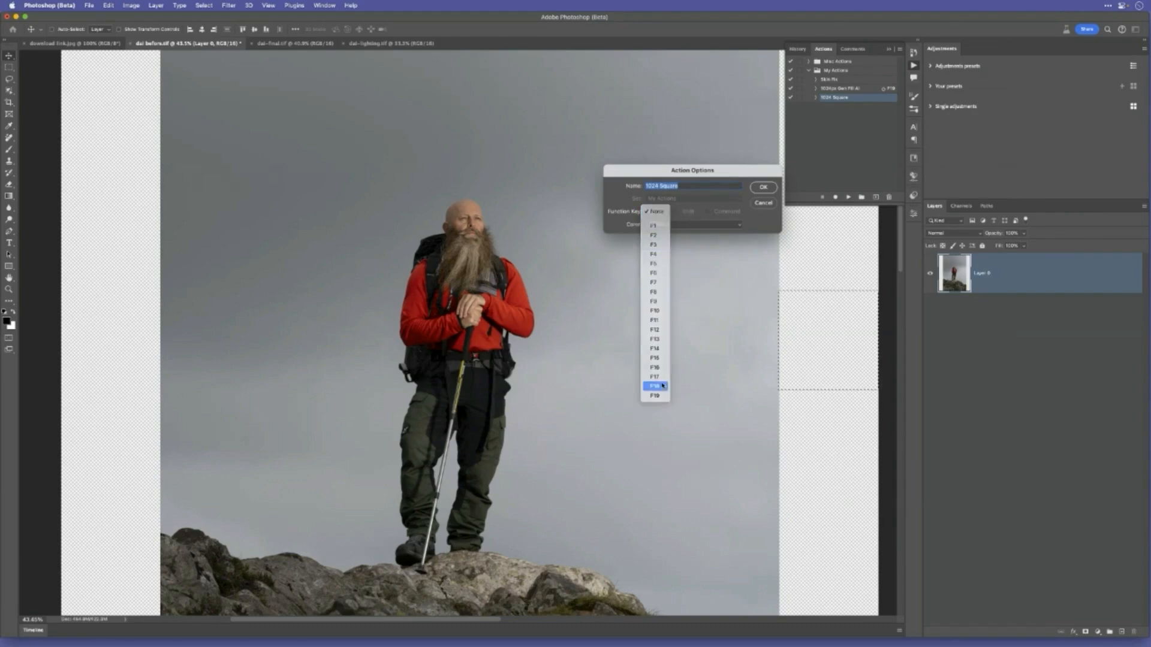
pyautogui.click(652, 385)
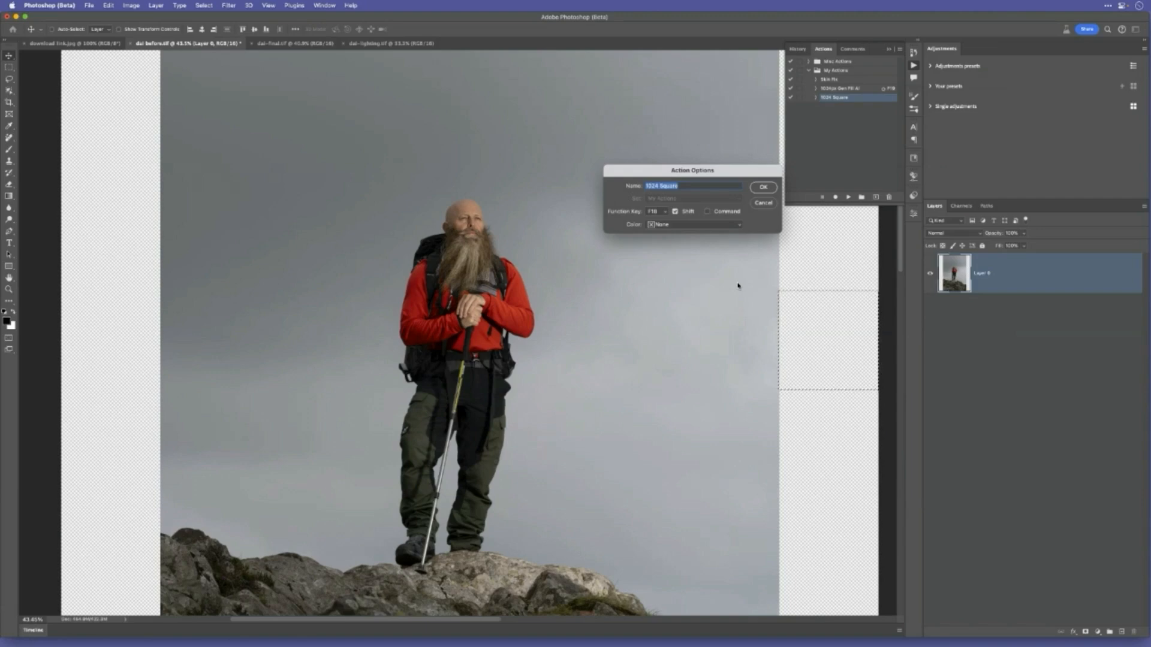
pyautogui.click(762, 187)
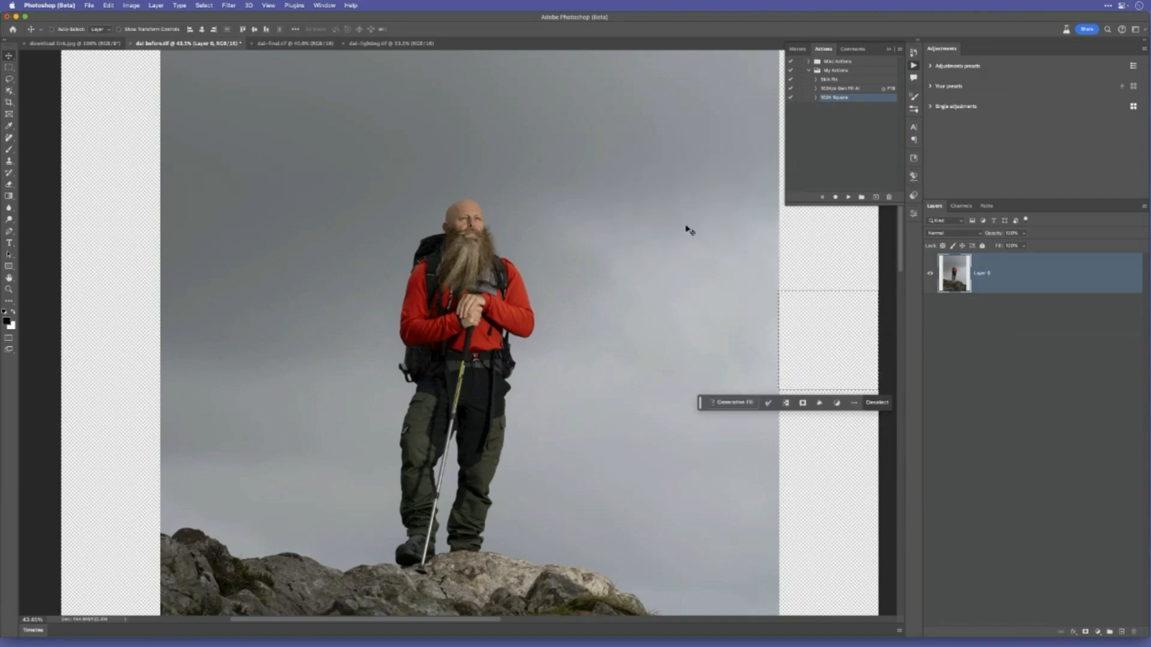
pyautogui.moveTo(669, 237)
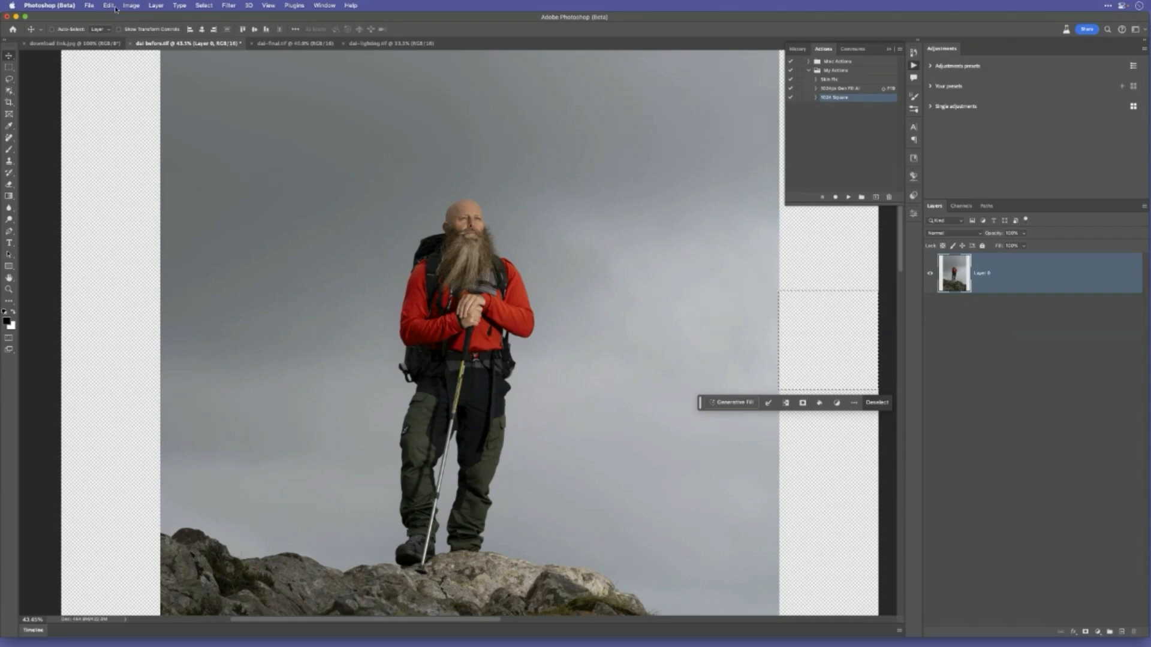
# - Bring up the Keyboard Shortcuts editor from the Edit menu
pyautogui.click(108, 5)
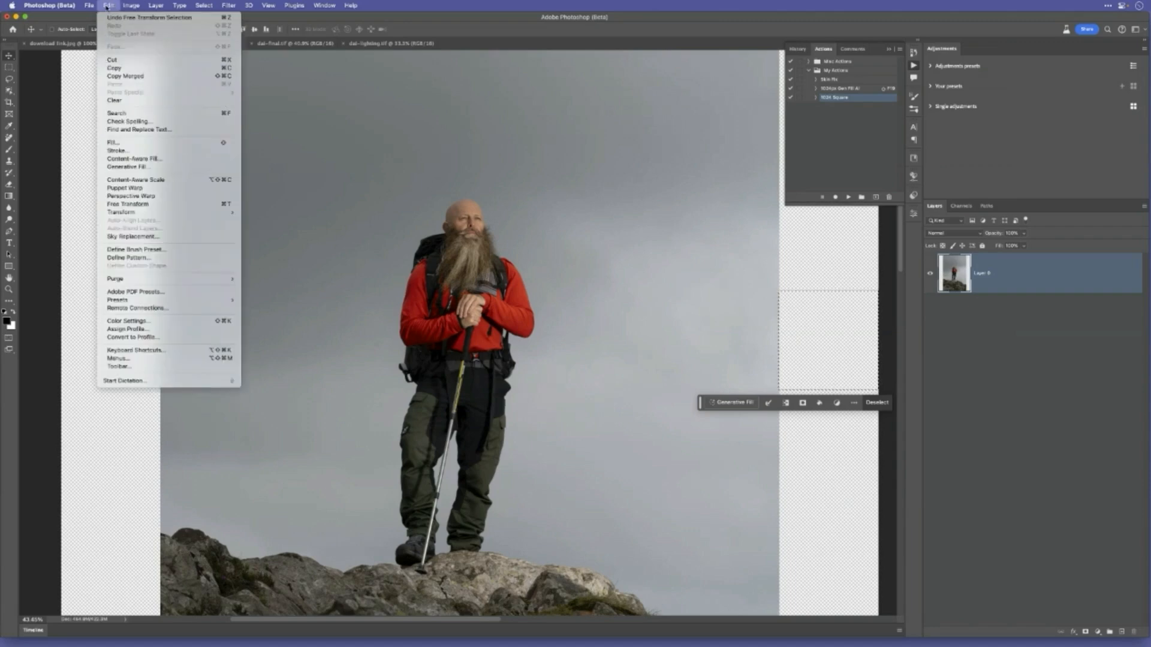
pyautogui.moveTo(134, 350)
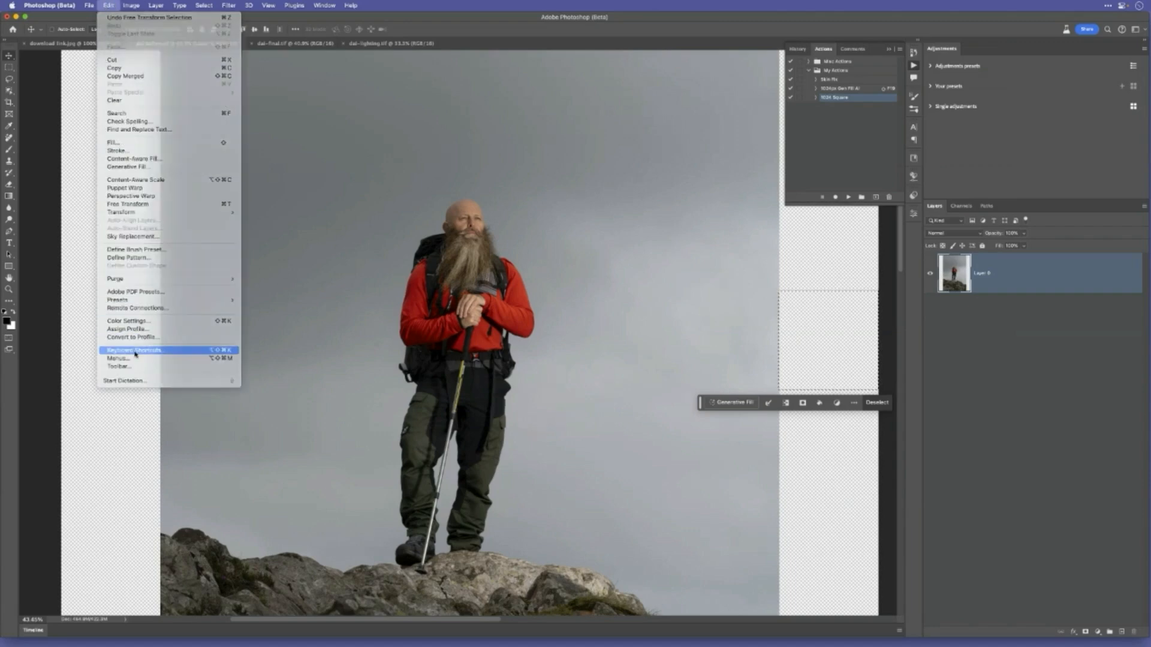
pyautogui.click(132, 350)
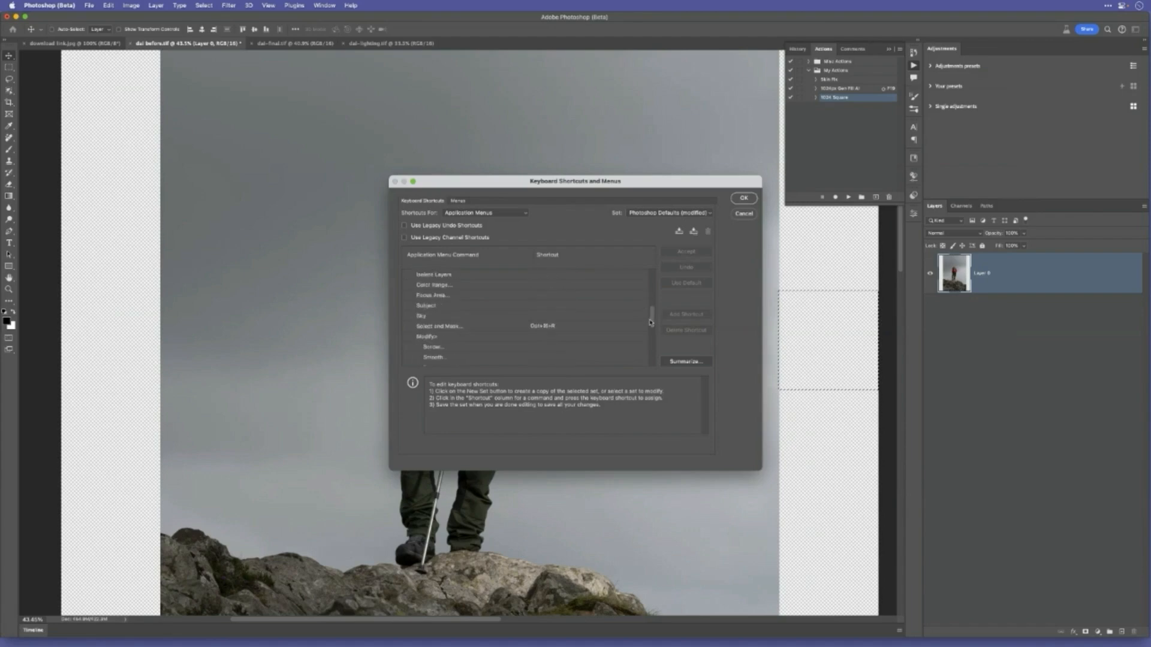
pyautogui.scroll(-3)
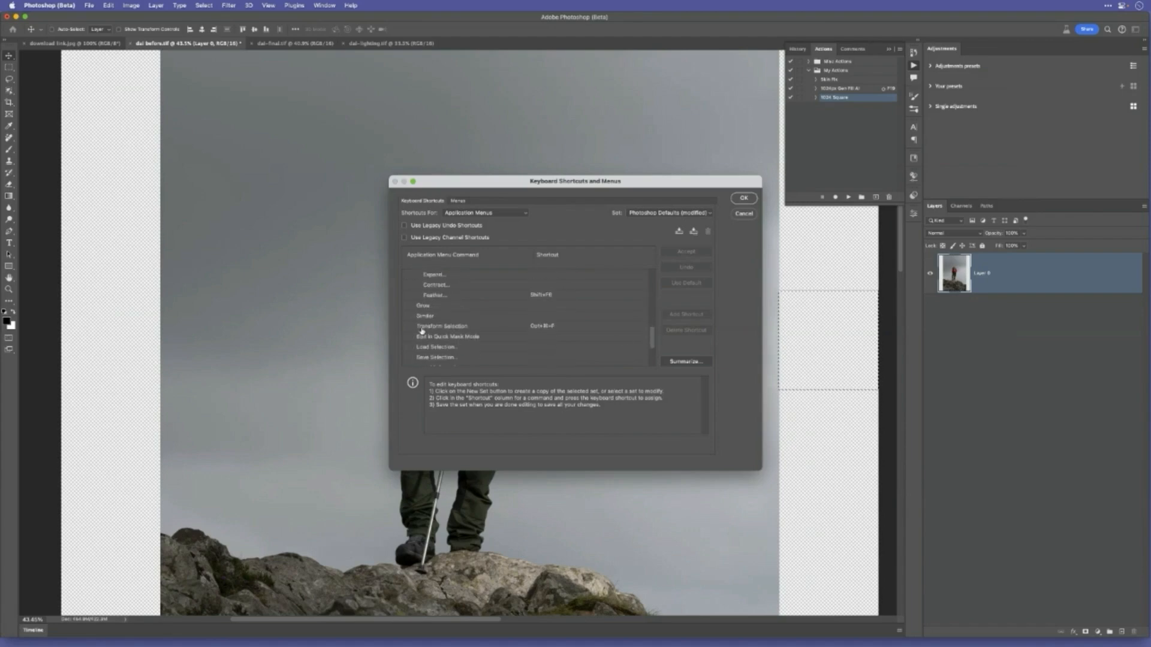